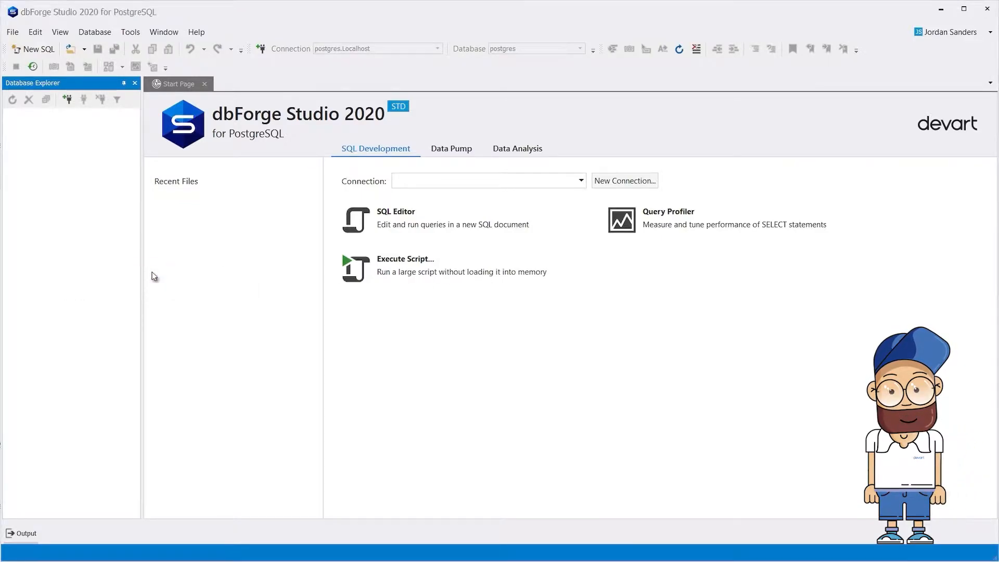
Start a new connection on the Localhost host and enter the password
click(624, 181)
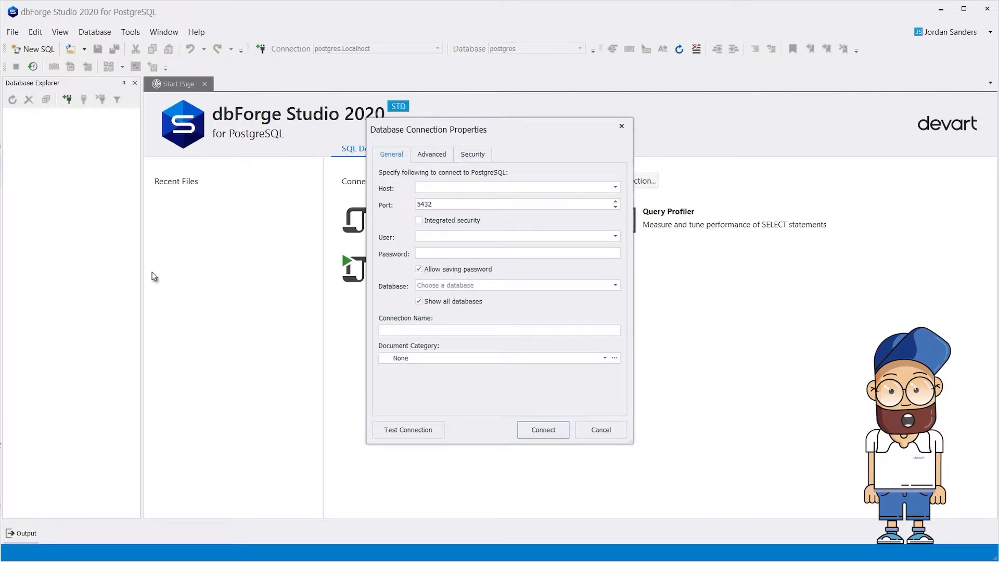
click(615, 188)
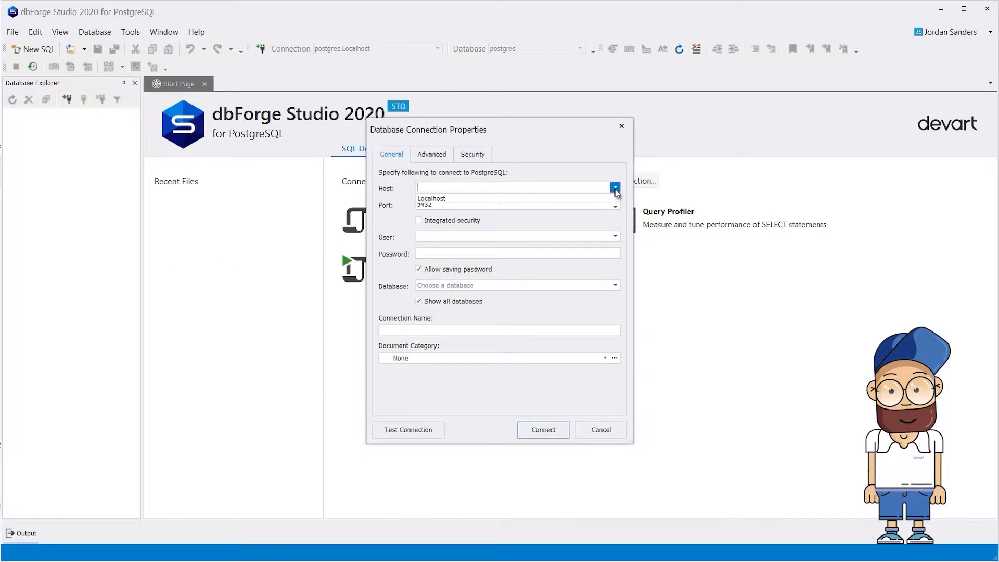
click(430, 198)
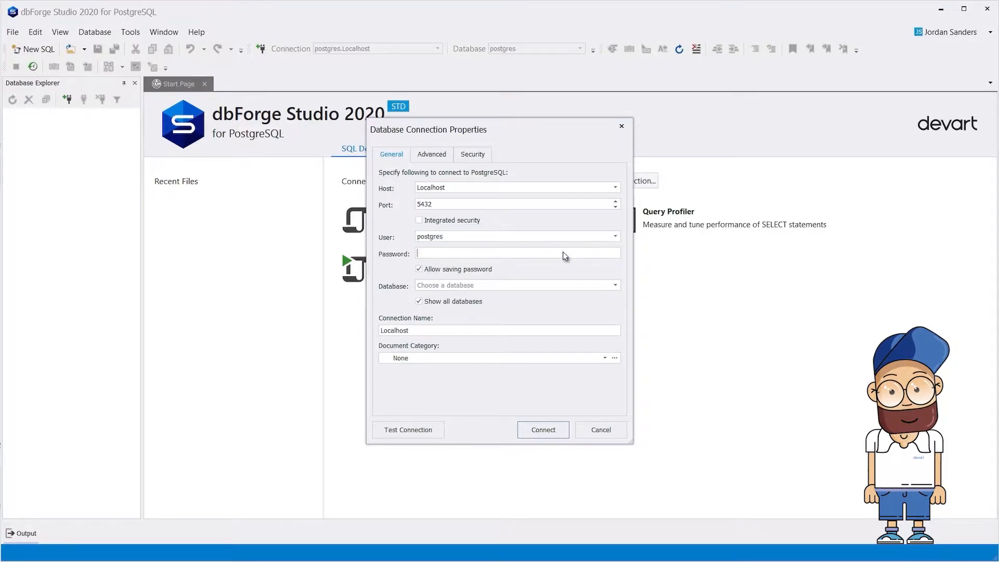
text(••••••)
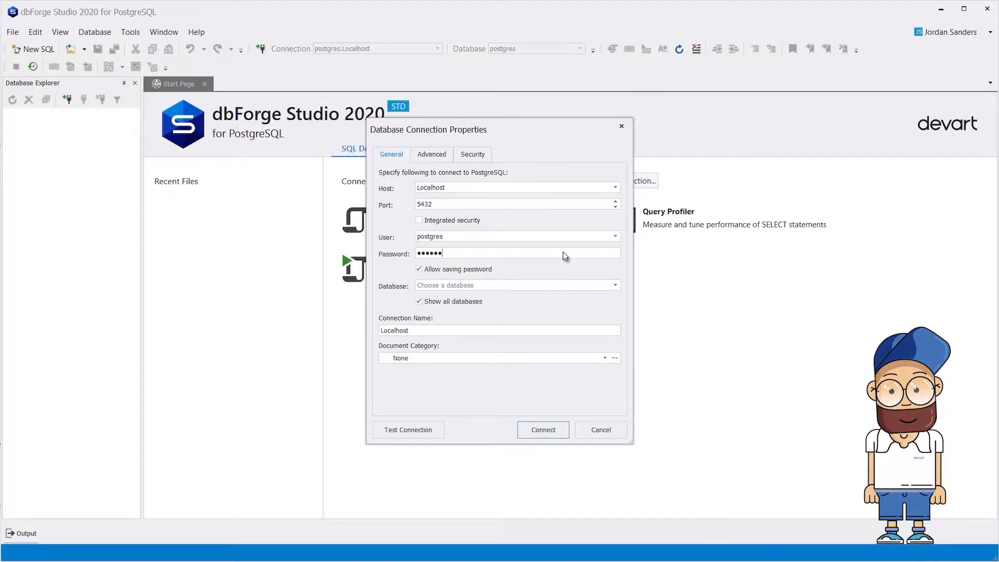
Choose the sakila database and test the connection successfully
click(614, 285)
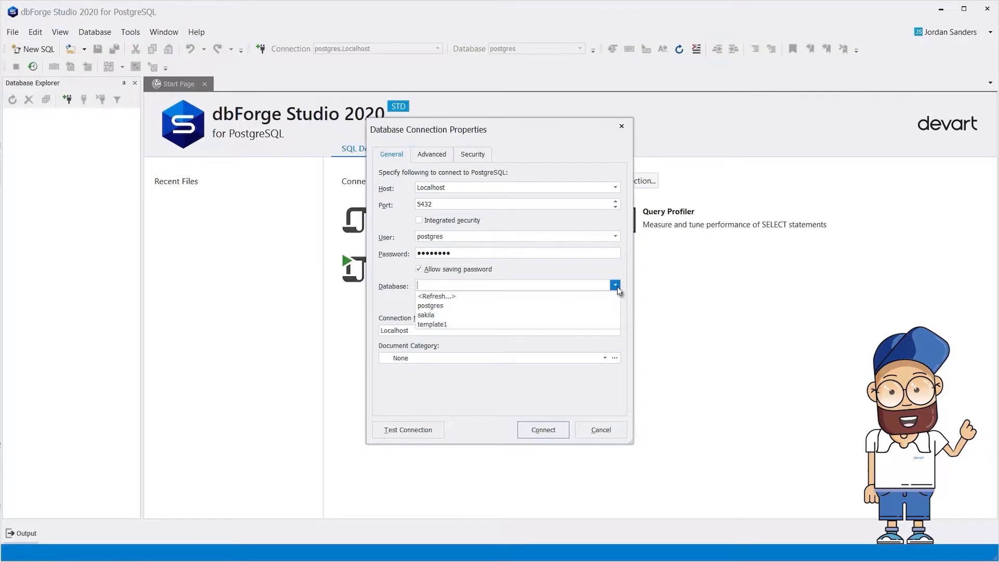
click(425, 315)
text(sakila_connect)
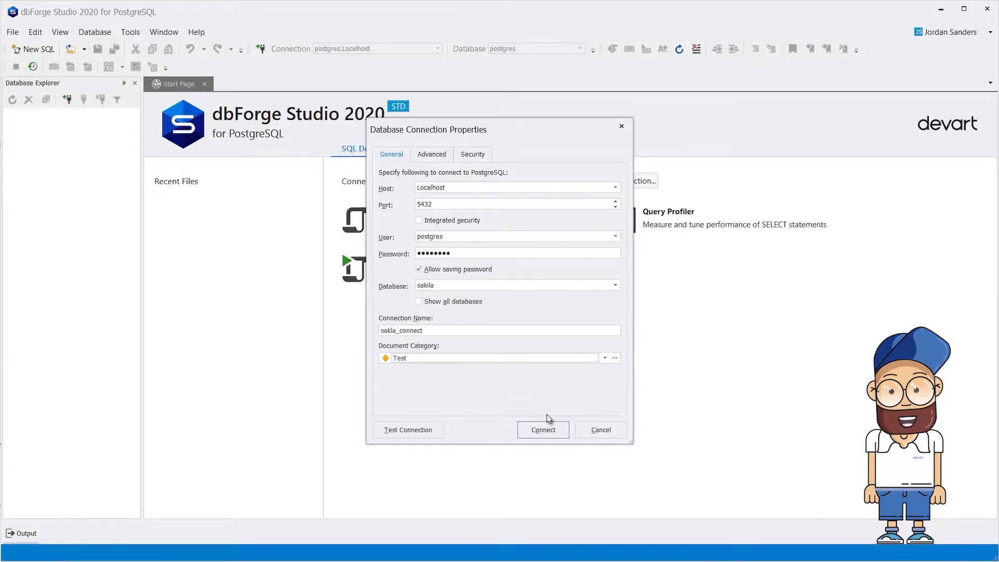
click(408, 430)
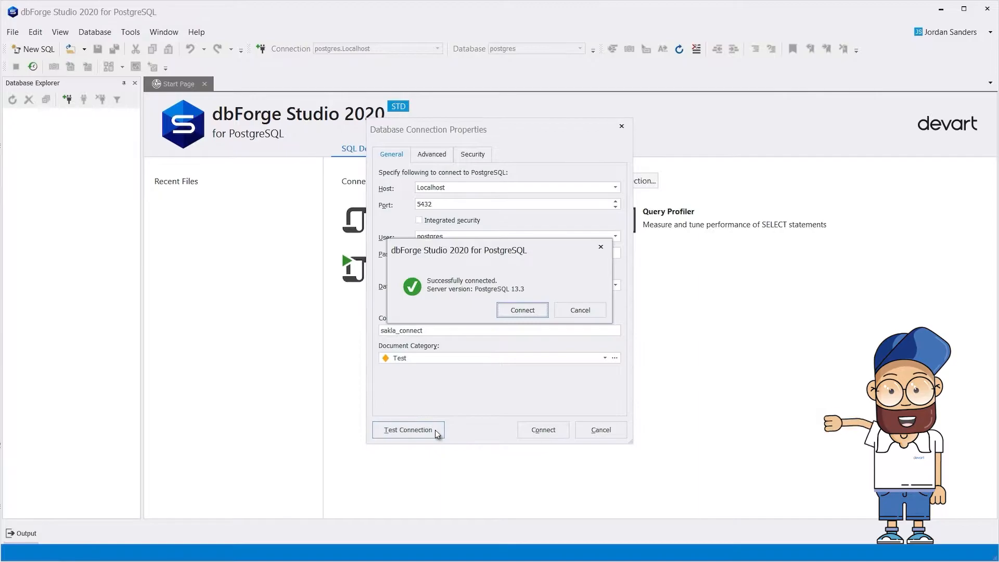
Connect sakila_connect and expand the sakila schema's tables in Database Explorer
click(522, 310)
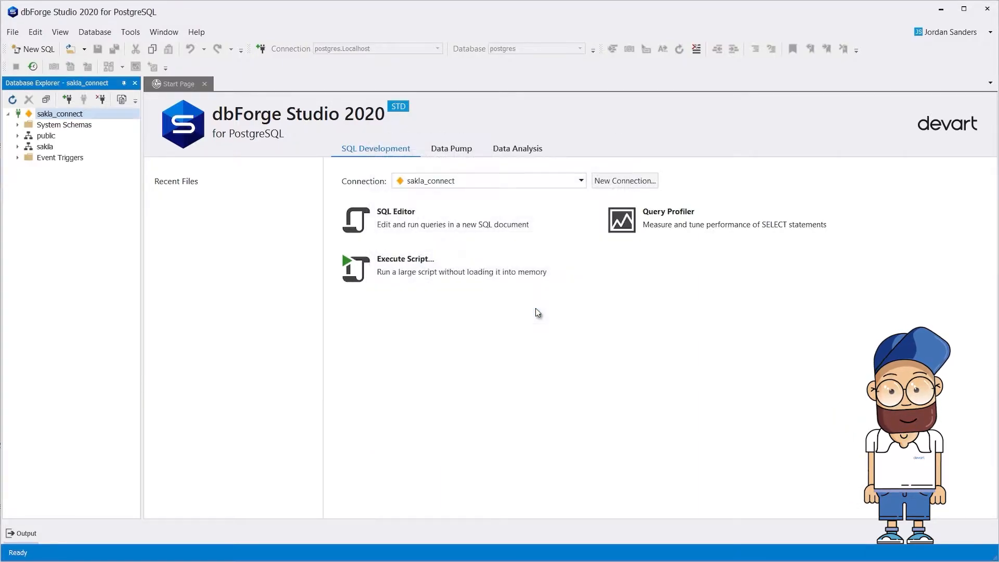
click(19, 146)
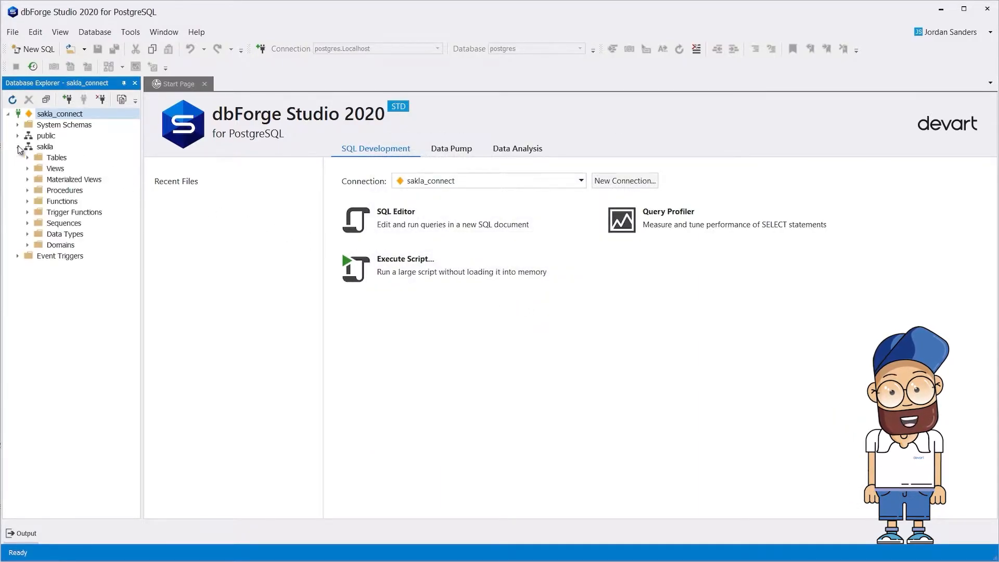
click(28, 158)
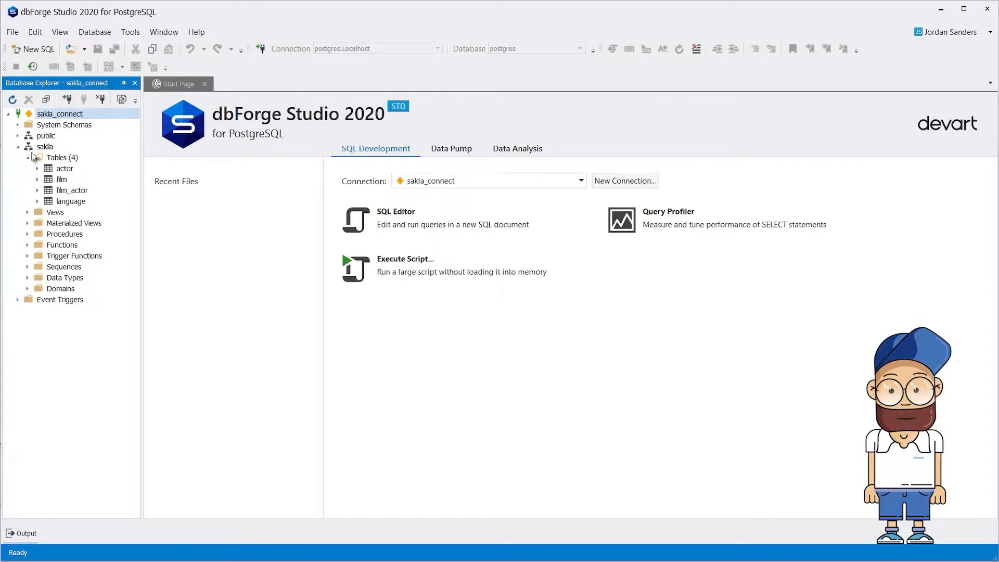
Show the sakila_connect connection's properties
right_click(60, 113)
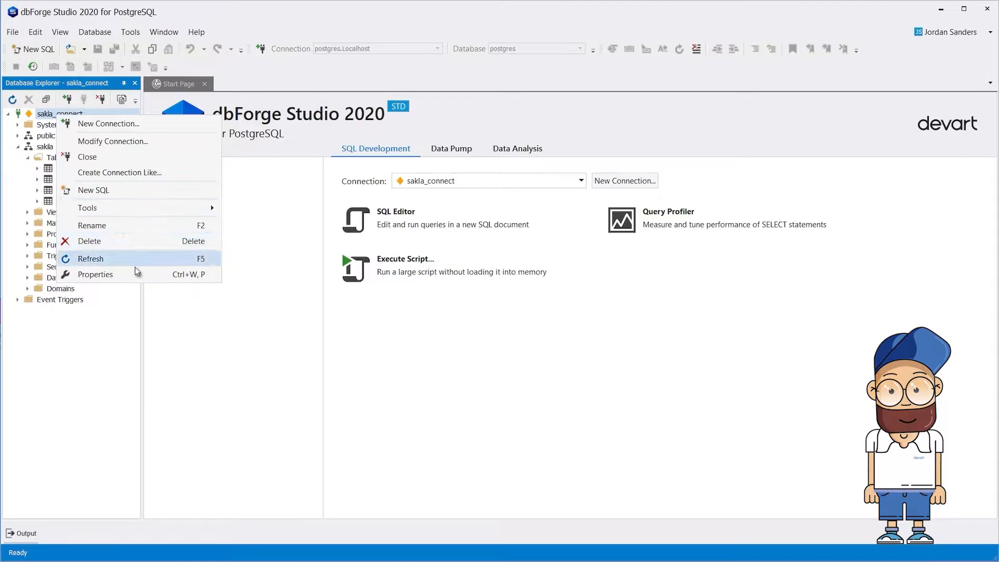
click(95, 274)
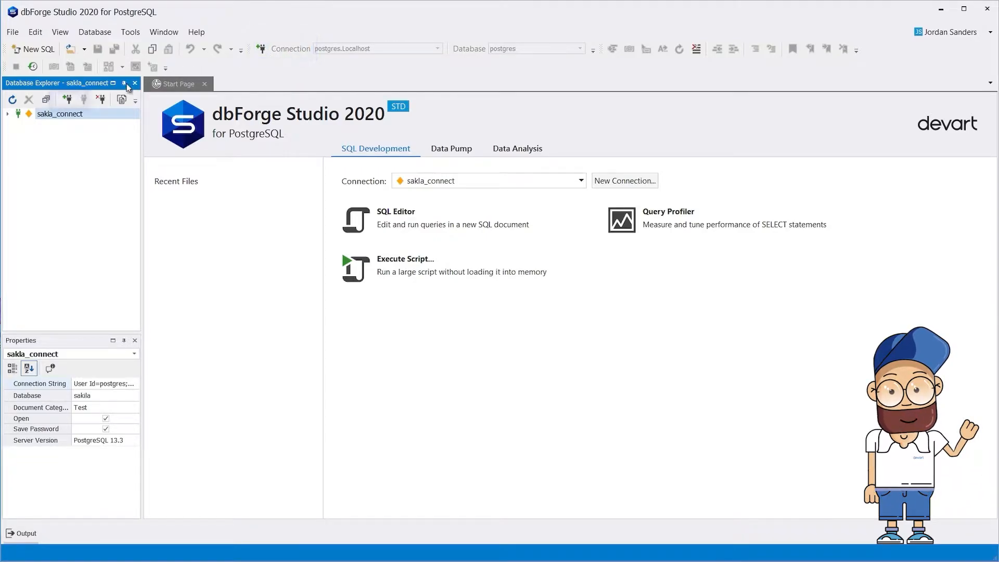
Create a second connection to the postgres database and connect as postgres.Localhost
click(66, 100)
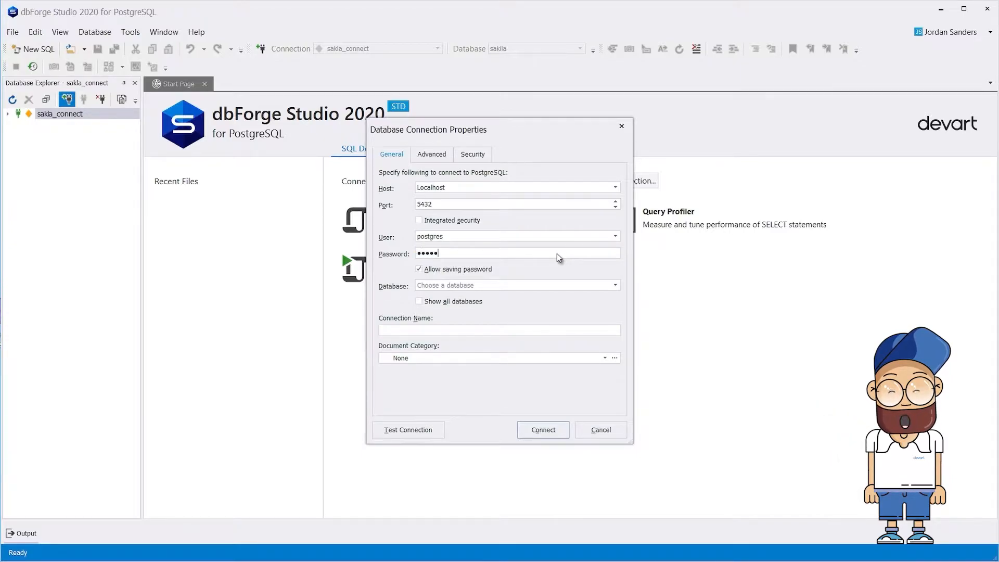
click(615, 285)
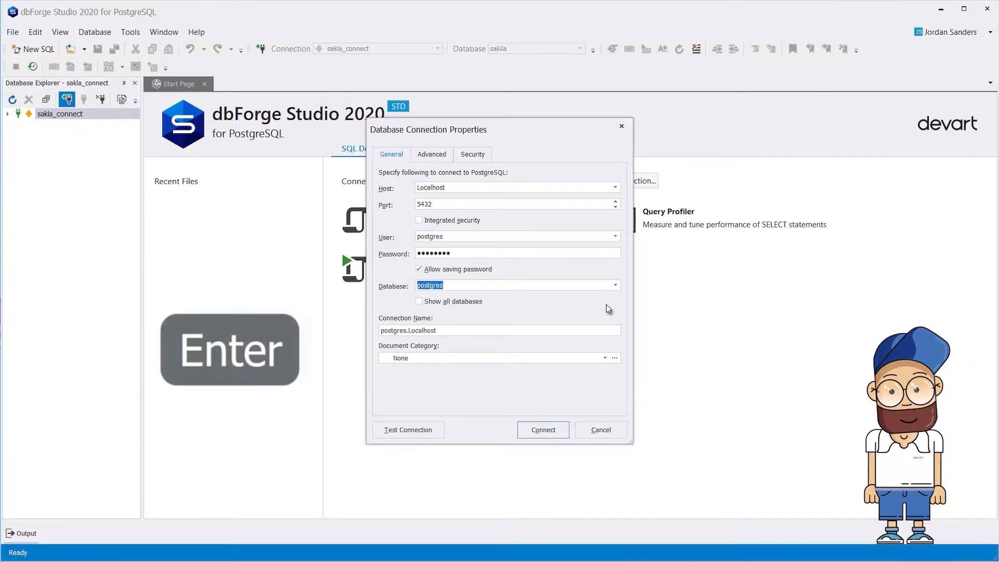
click(543, 430)
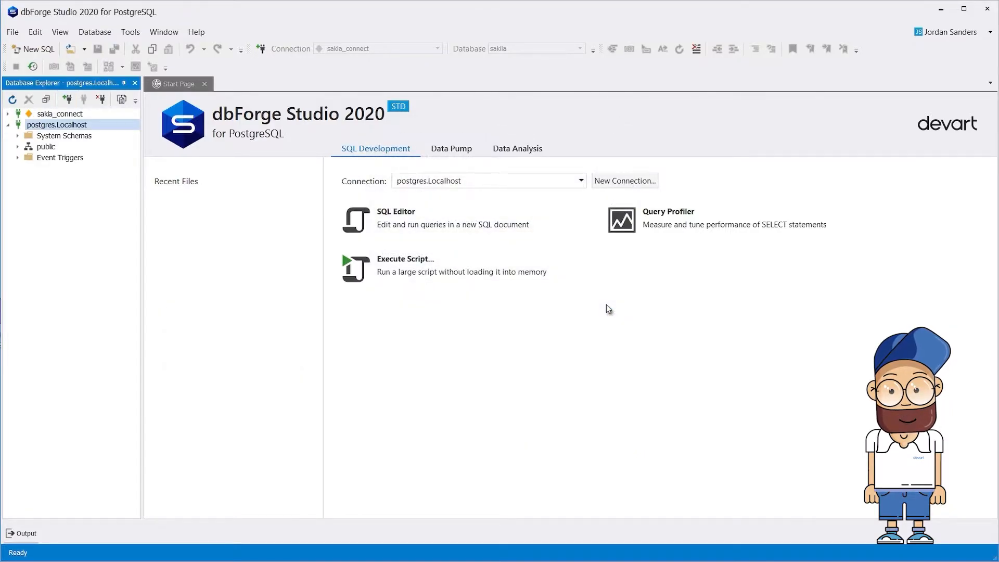
mouse_move(56, 125)
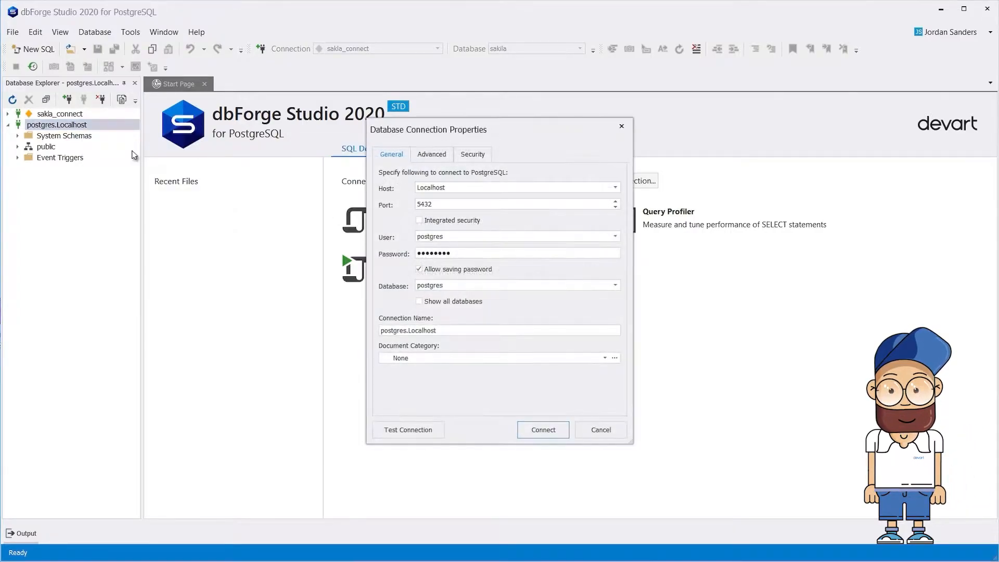
Toggle Show all databases for postgres.Localhost and apply the change
click(419, 301)
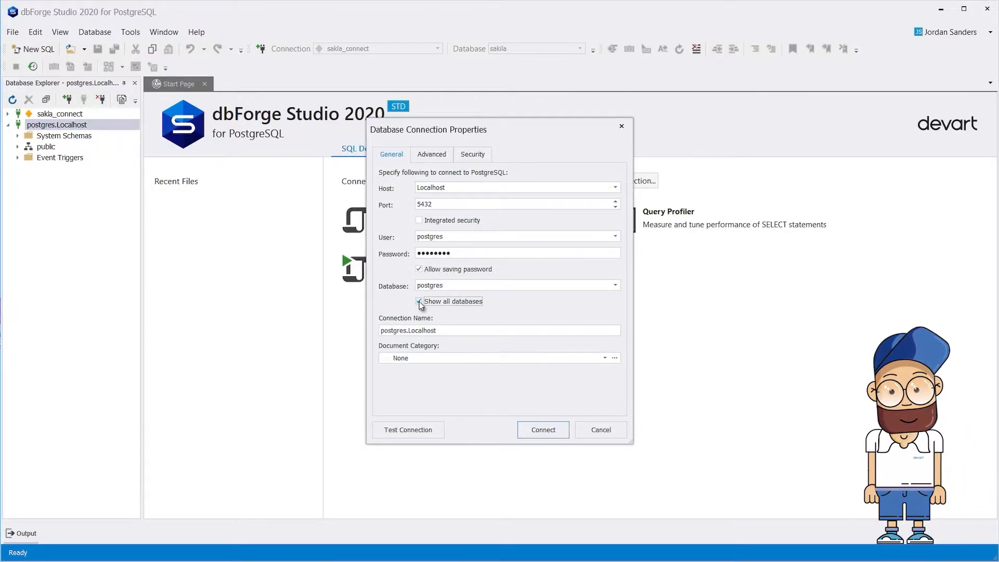
click(543, 430)
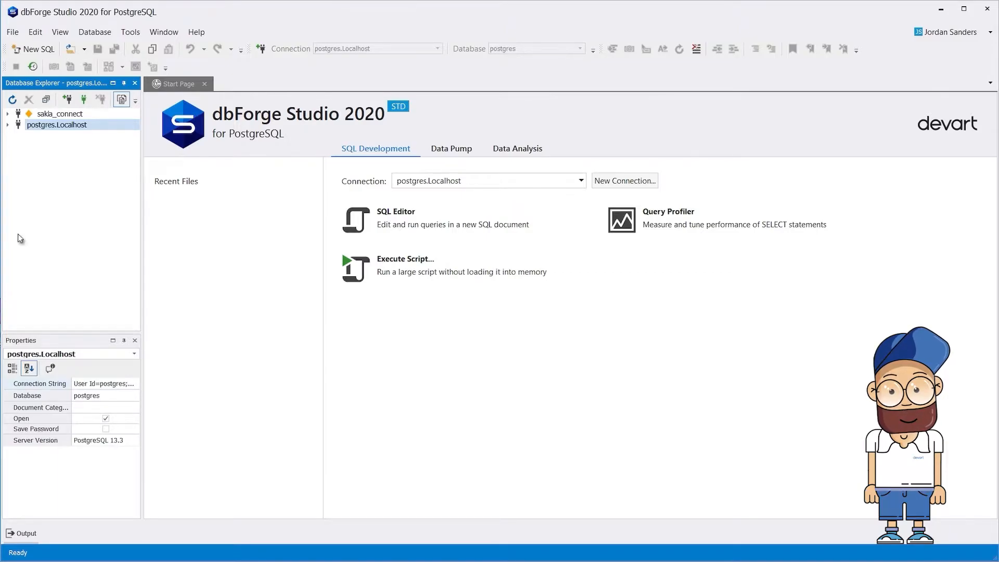
Open the postgres.Localhost connection with its credentials, then select sakila_connect
right_click(57, 124)
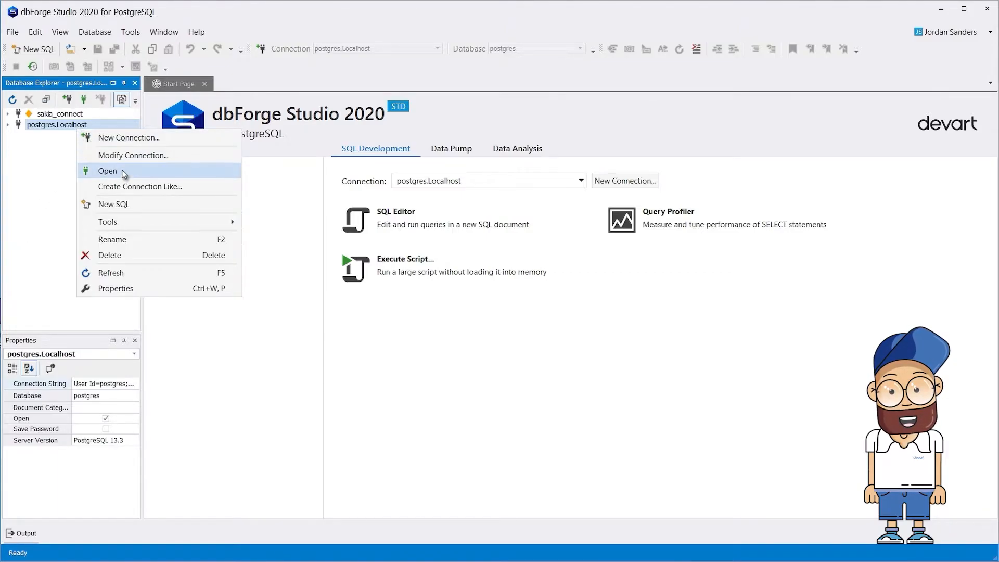
click(107, 171)
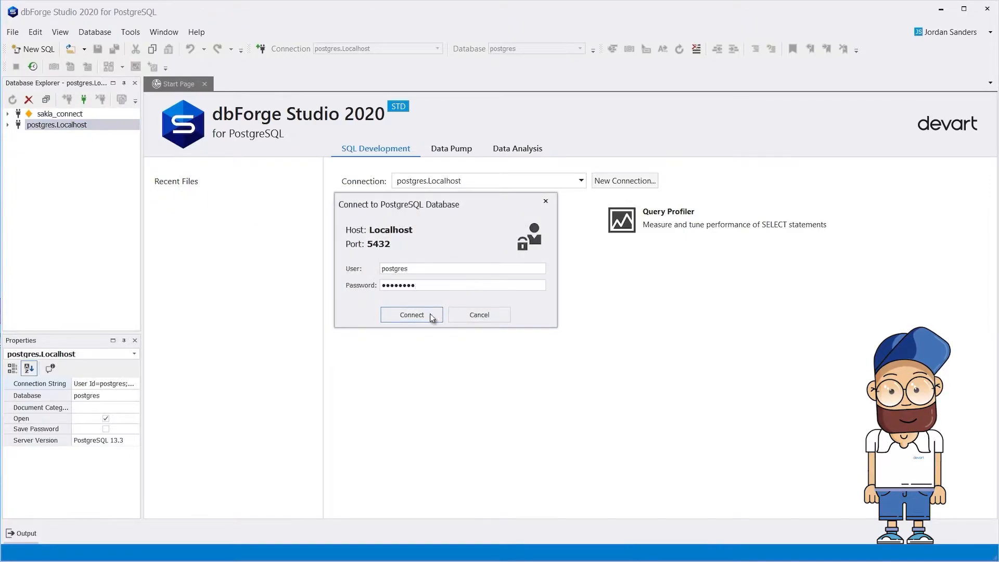
click(412, 315)
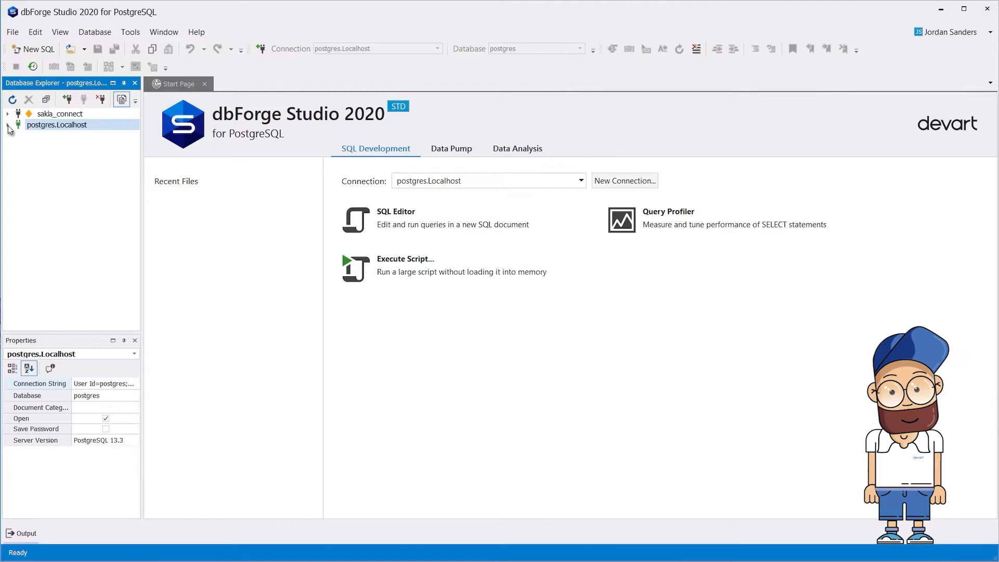
click(12, 114)
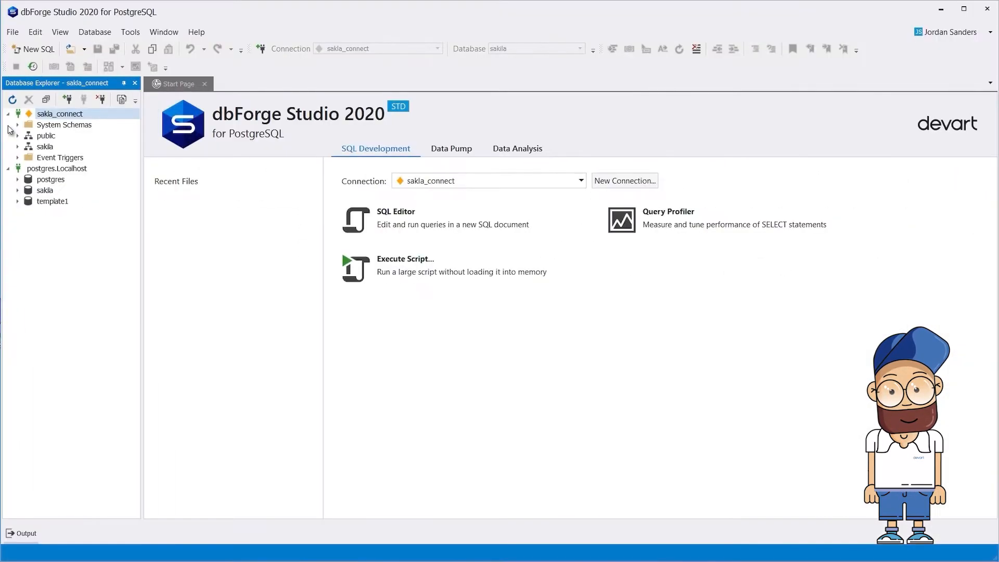
Modify sakila_connect and view its advanced connection settings
right_click(60, 113)
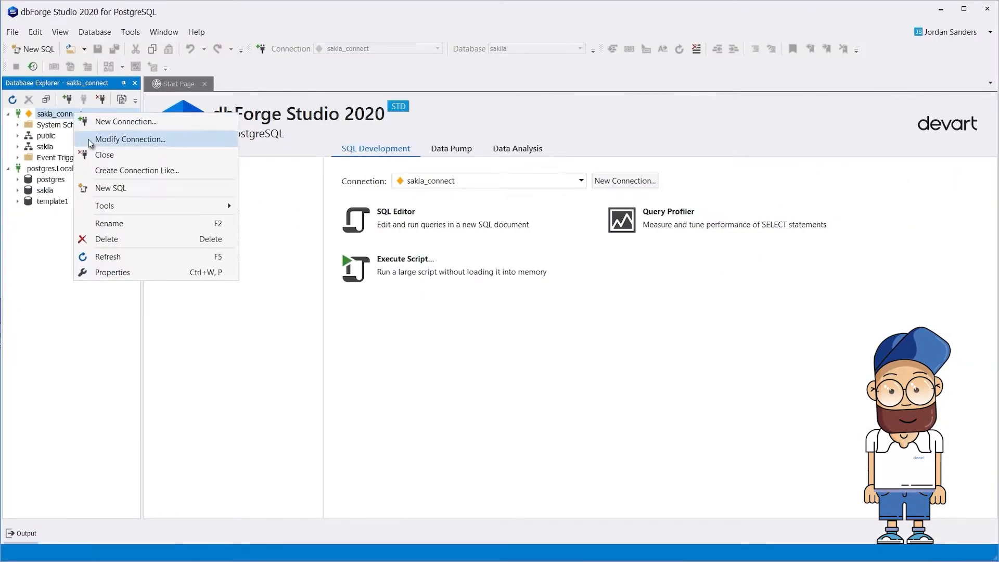
click(129, 139)
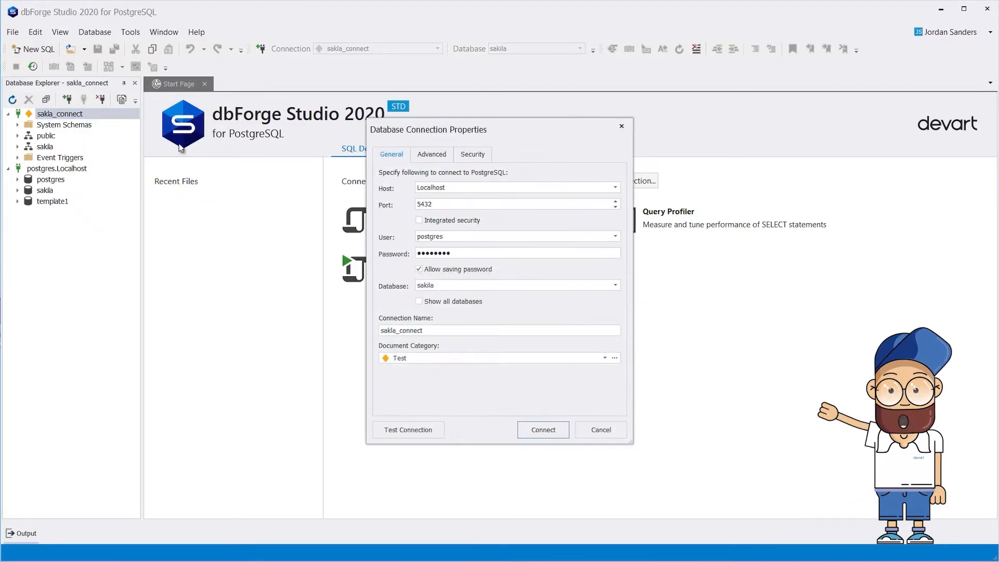
click(432, 155)
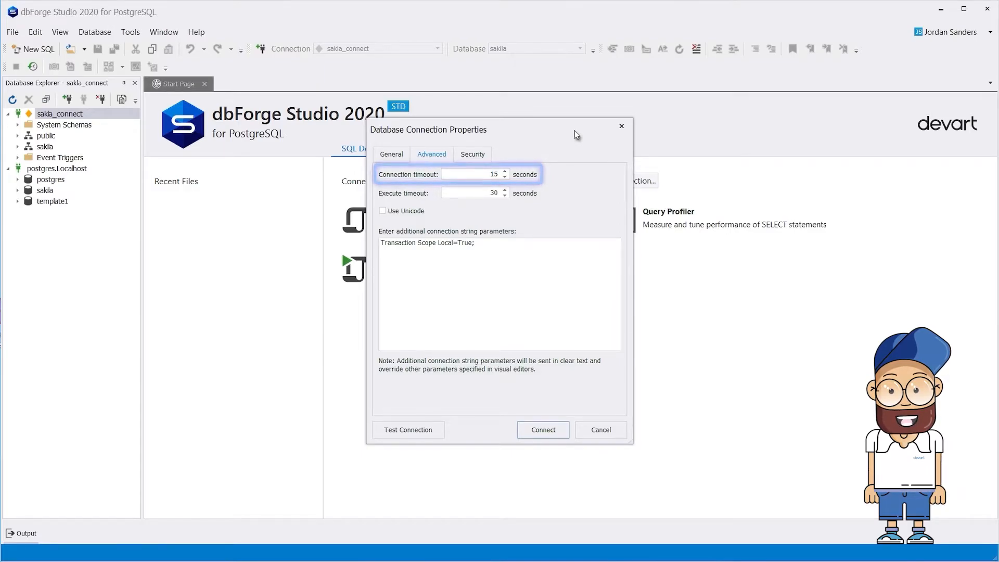
click(472, 193)
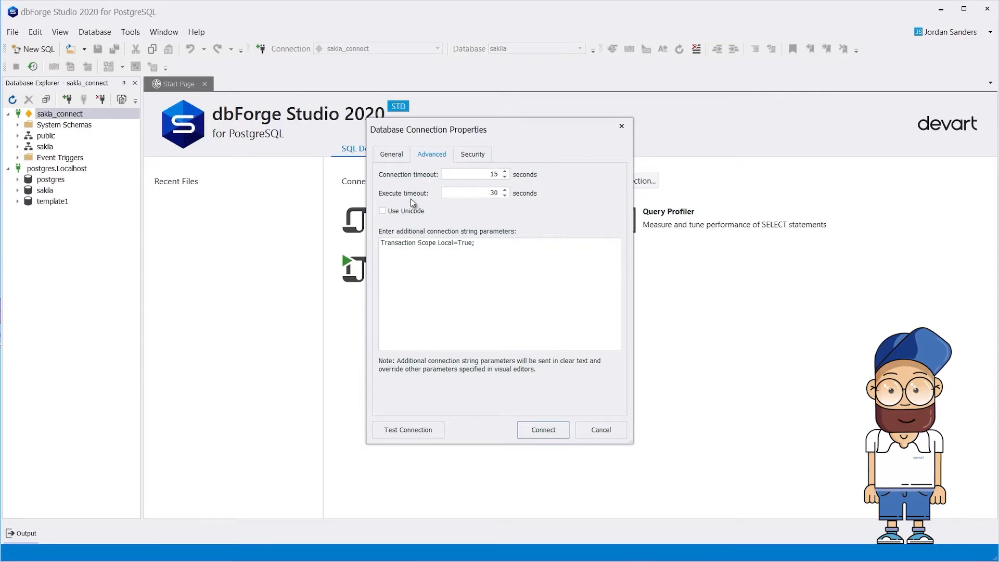
Enable Use Unicode for sakila_connect and reconnect with the change
click(382, 211)
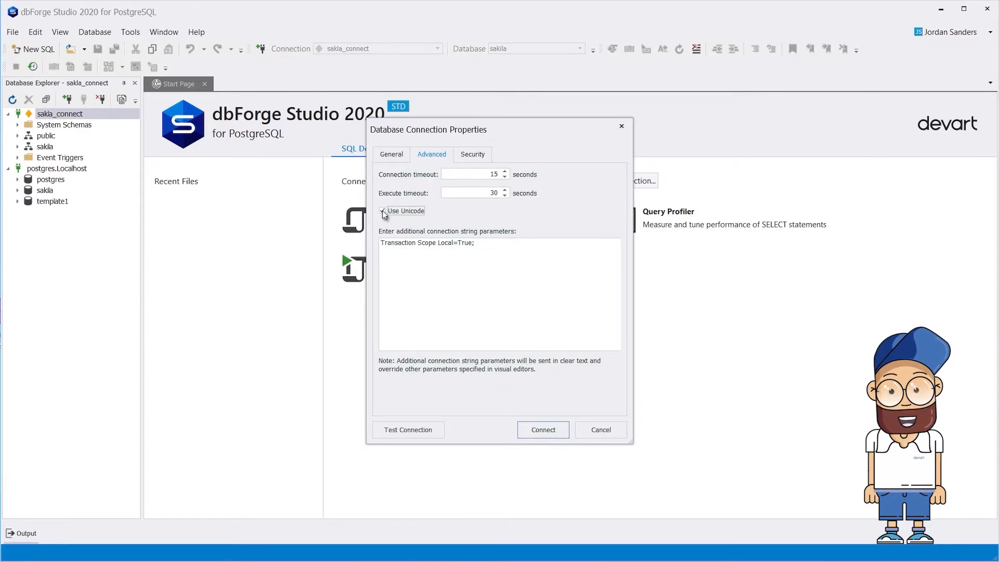
click(382, 211)
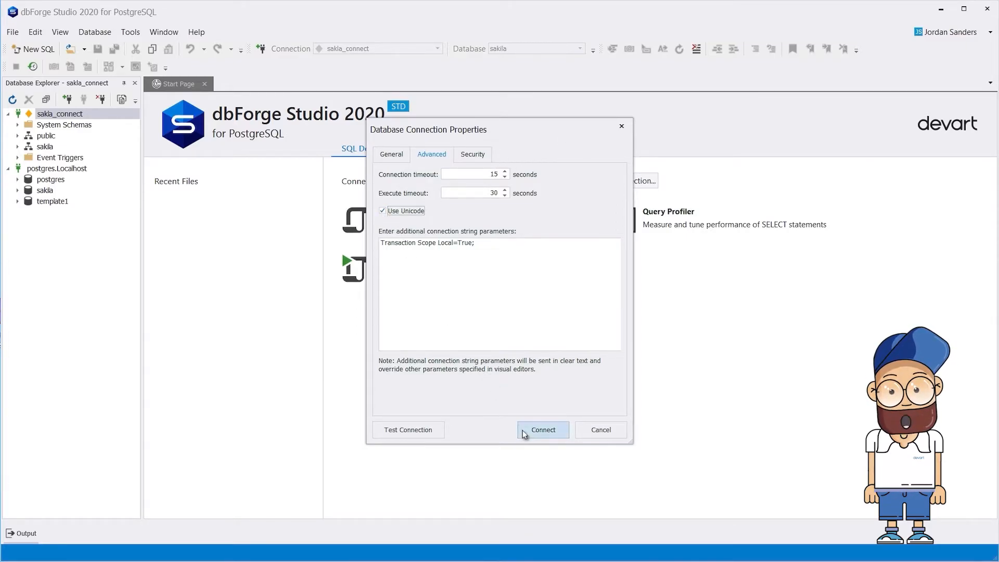
click(543, 430)
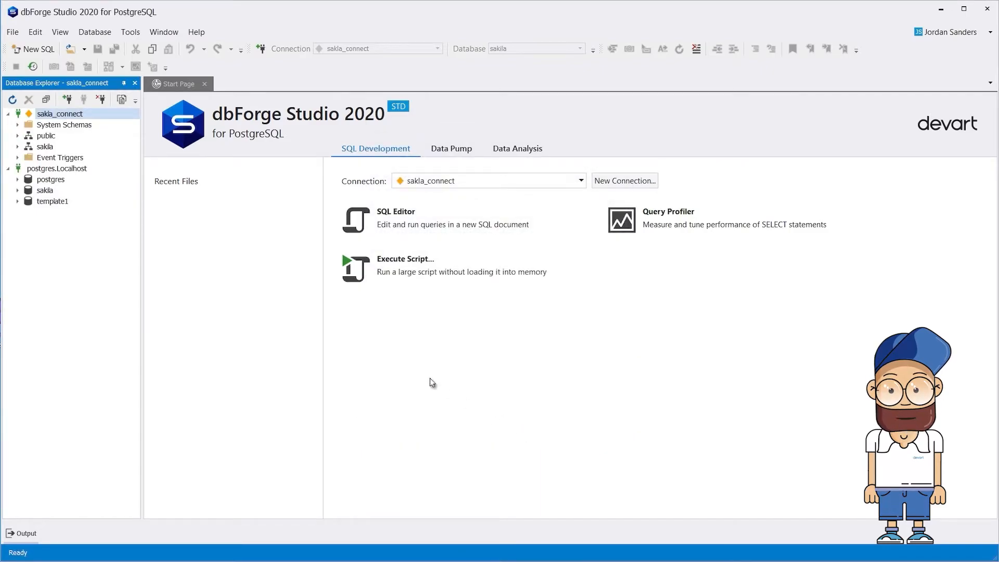
Expand and collapse the sakila schema, then reach sakila_connect's security settings
click(17, 146)
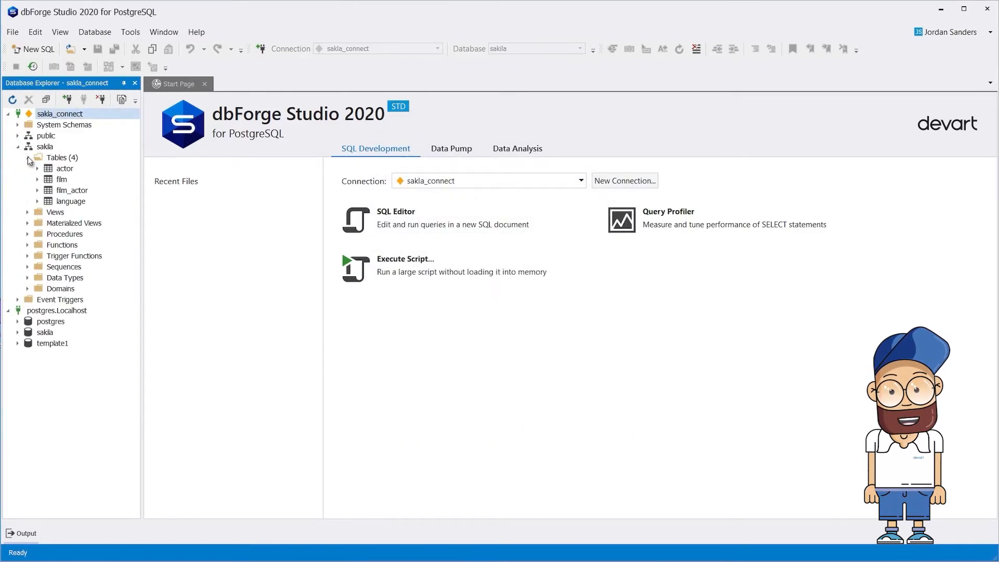
double_click(61, 179)
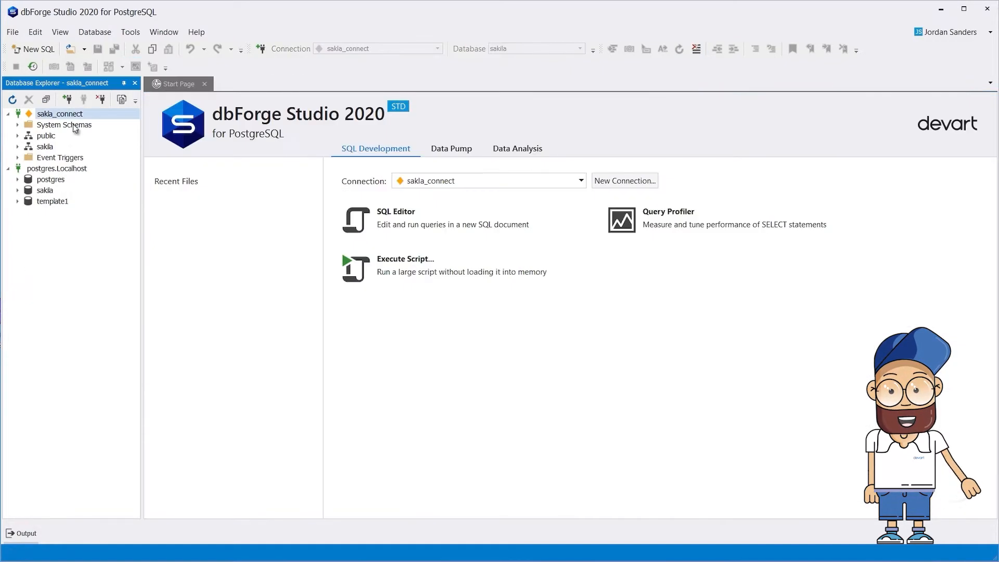
mouse_move(93, 141)
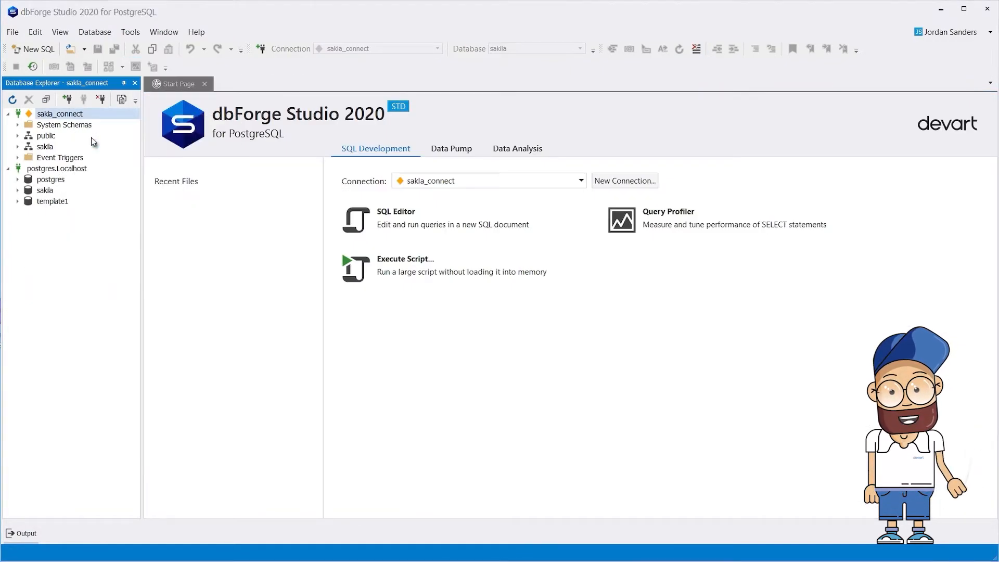
click(473, 154)
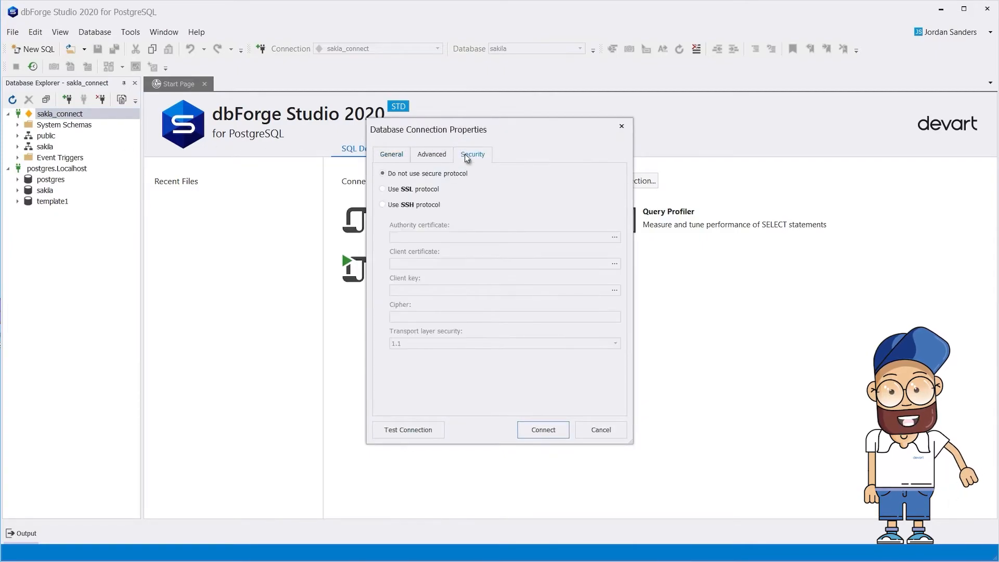
mouse_move(408, 180)
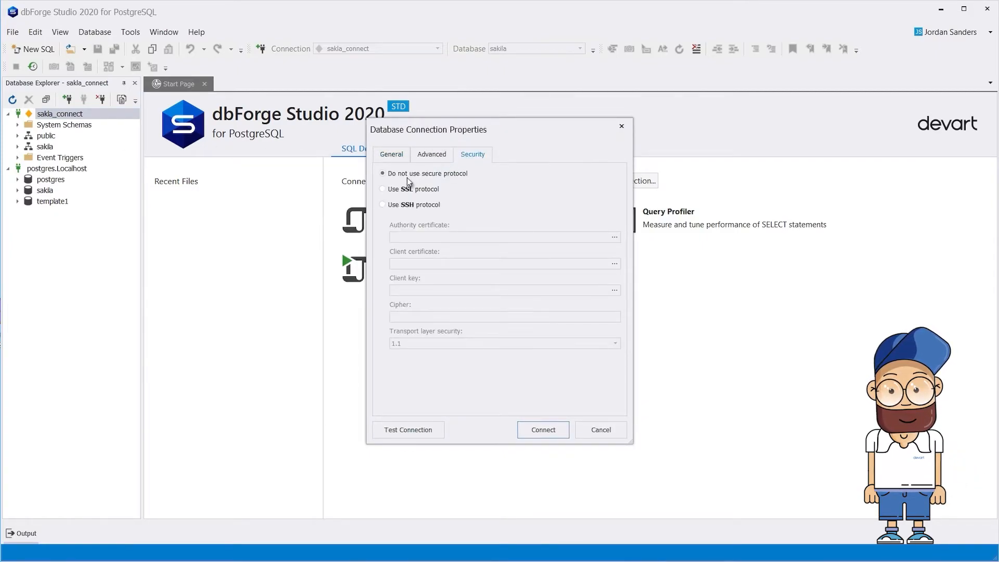
Switch sakila_connect to SSL and set rootCA as the authority certificate
click(383, 188)
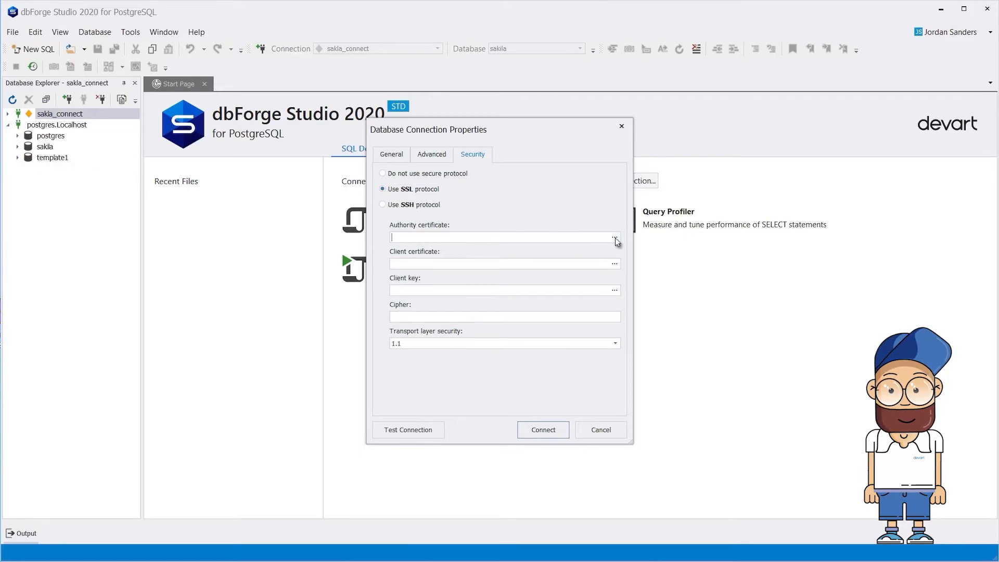
click(615, 241)
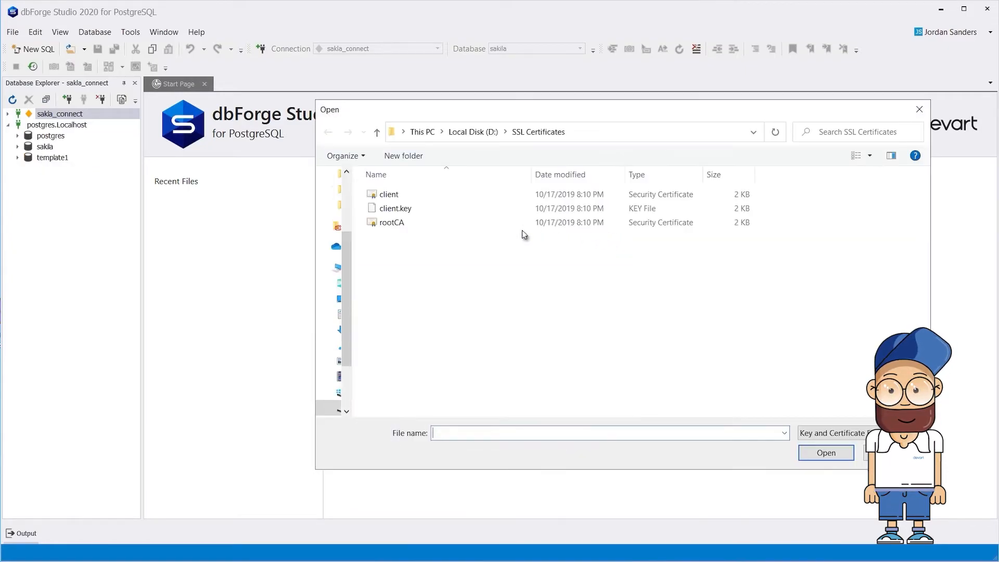
click(391, 222)
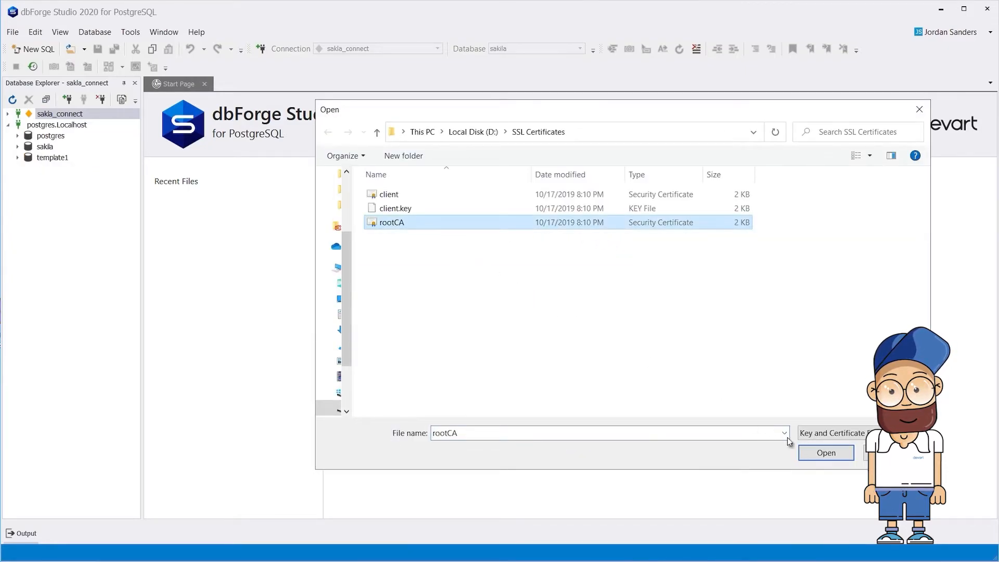
click(825, 453)
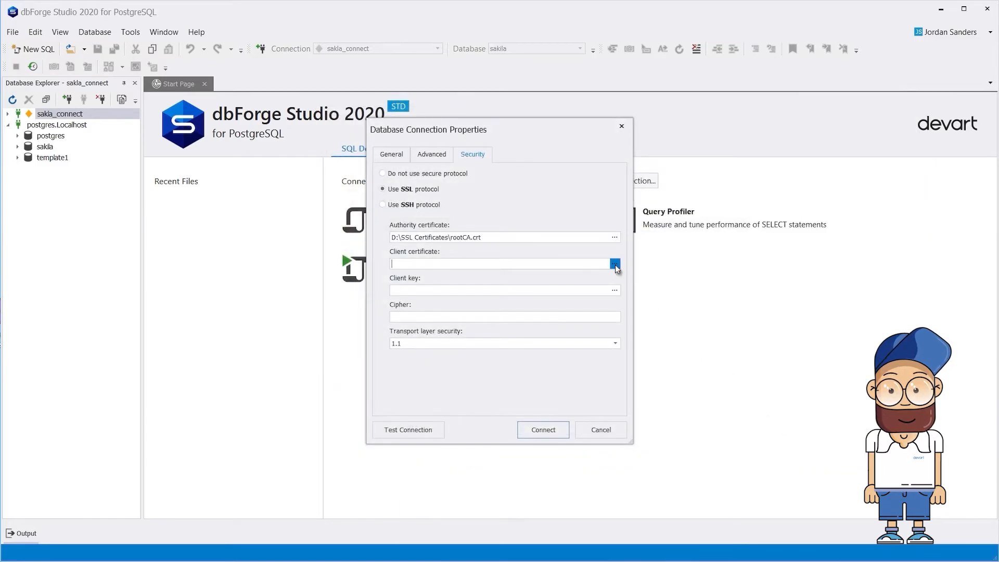
Set client as the client certificate and client.key as the key, then confirm the connection
click(615, 262)
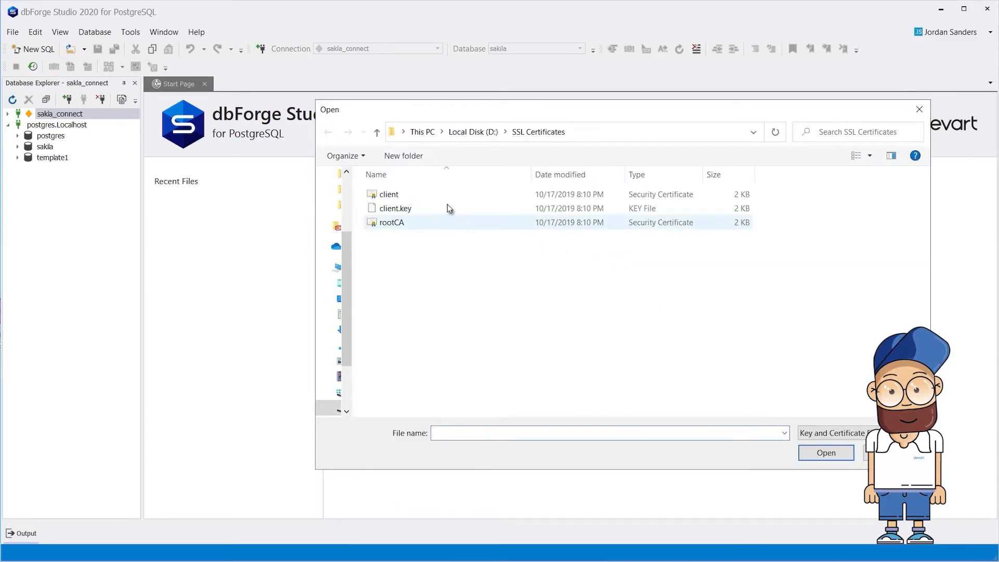
click(388, 194)
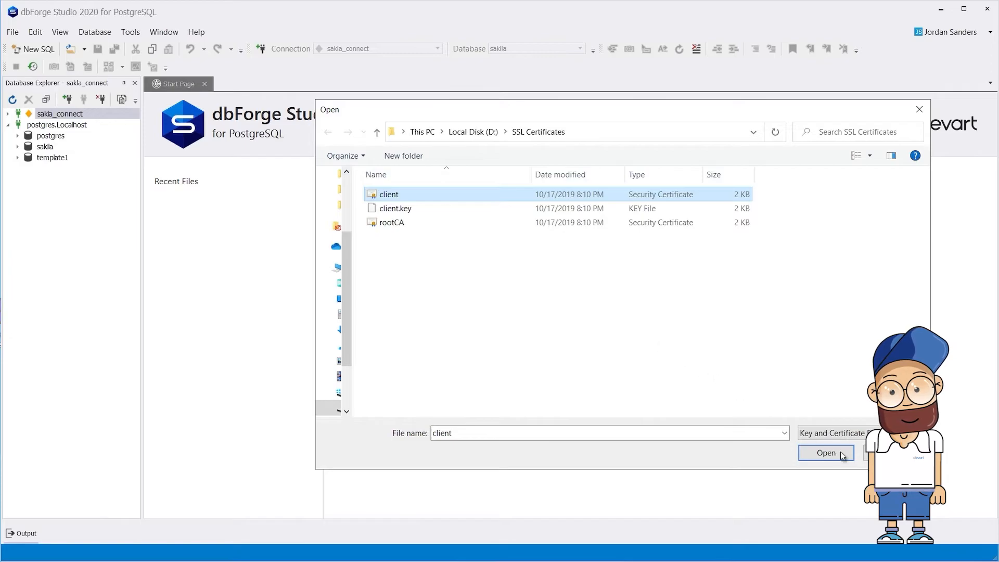
click(826, 453)
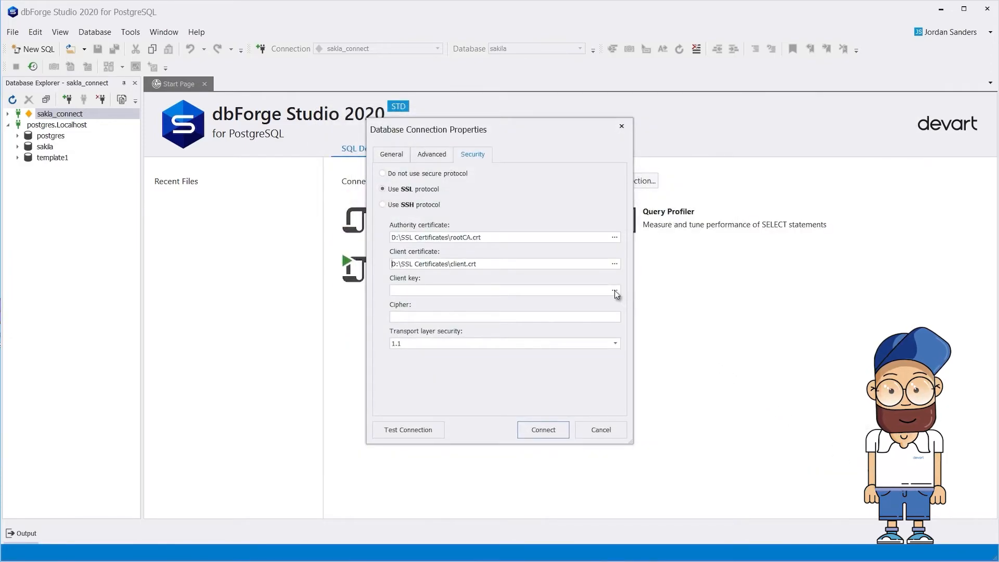
click(614, 290)
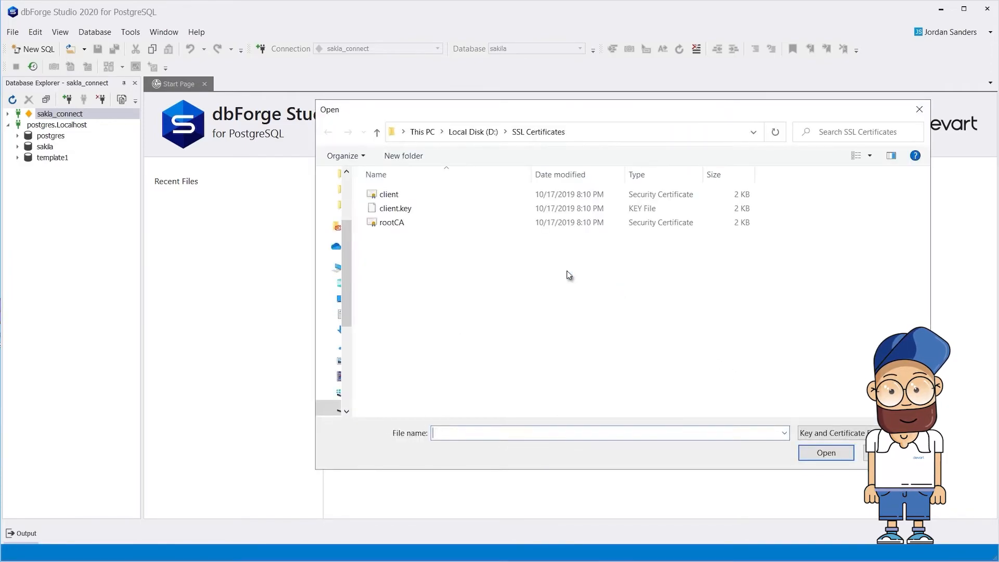
click(394, 208)
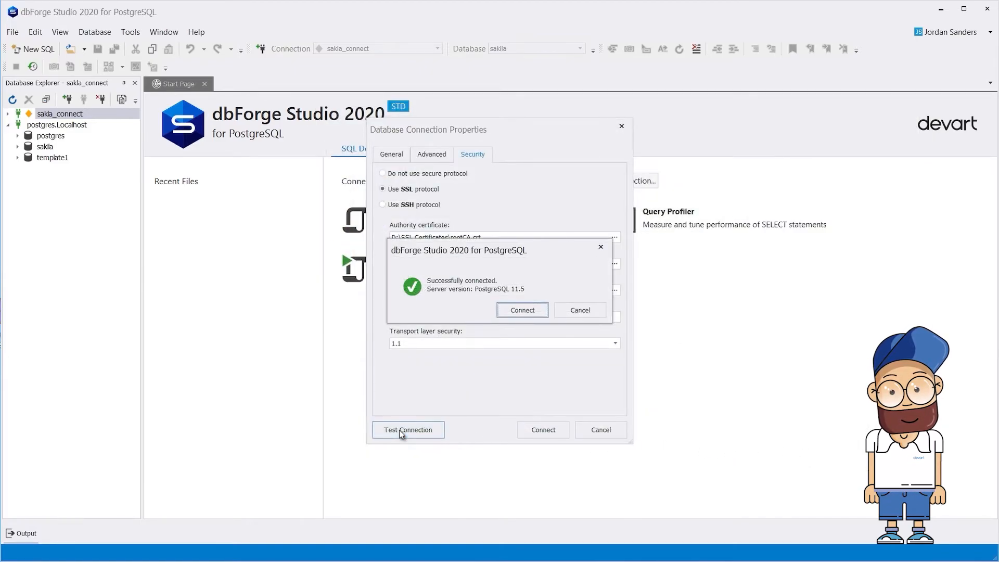
click(522, 309)
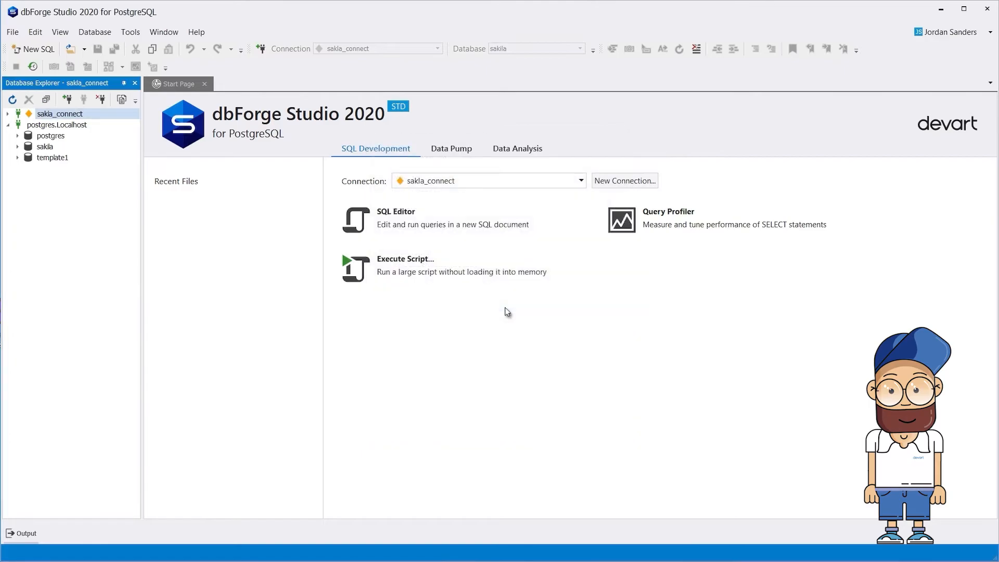
Start the Import and Export Settings wizard in Export mode
click(130, 32)
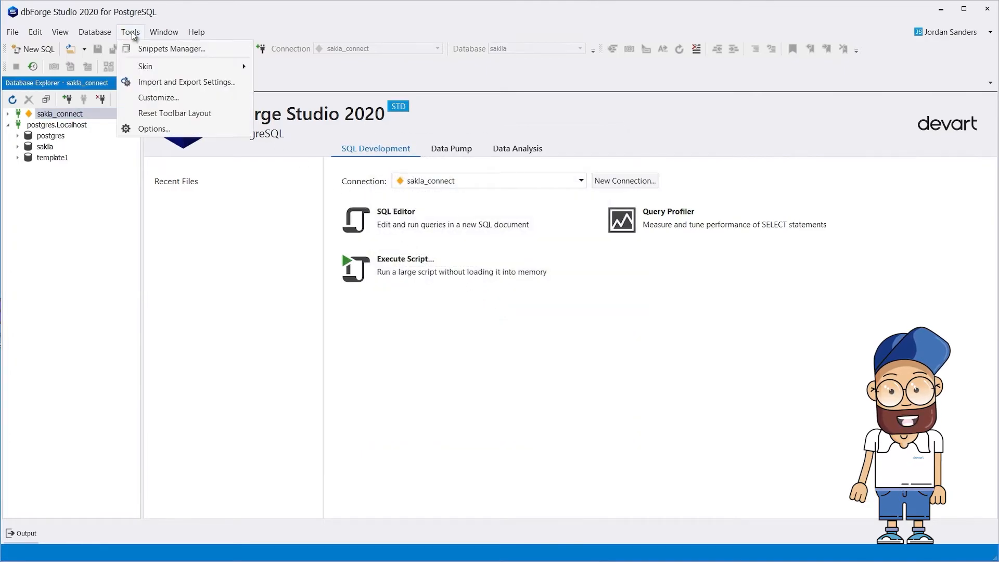
click(186, 82)
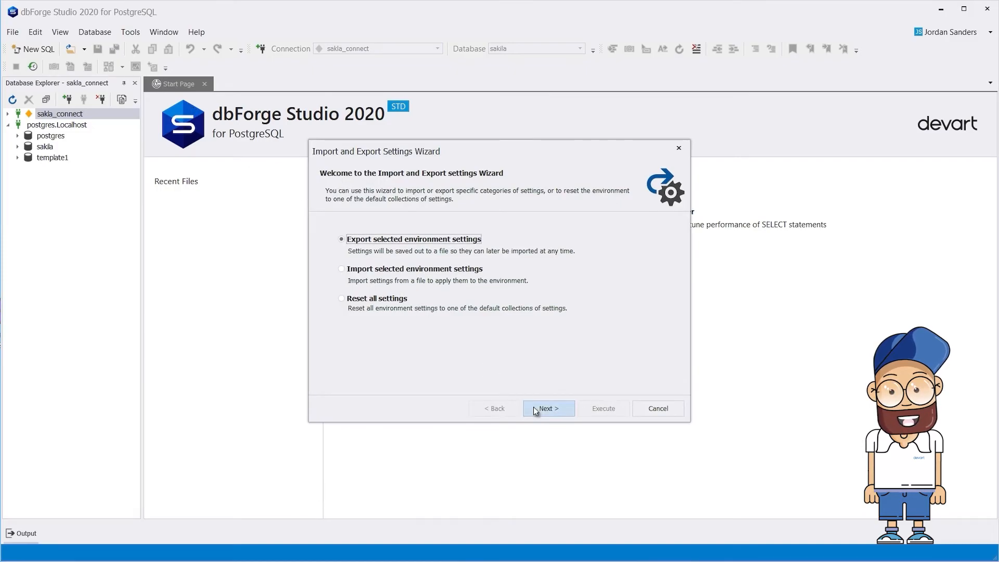
click(548, 408)
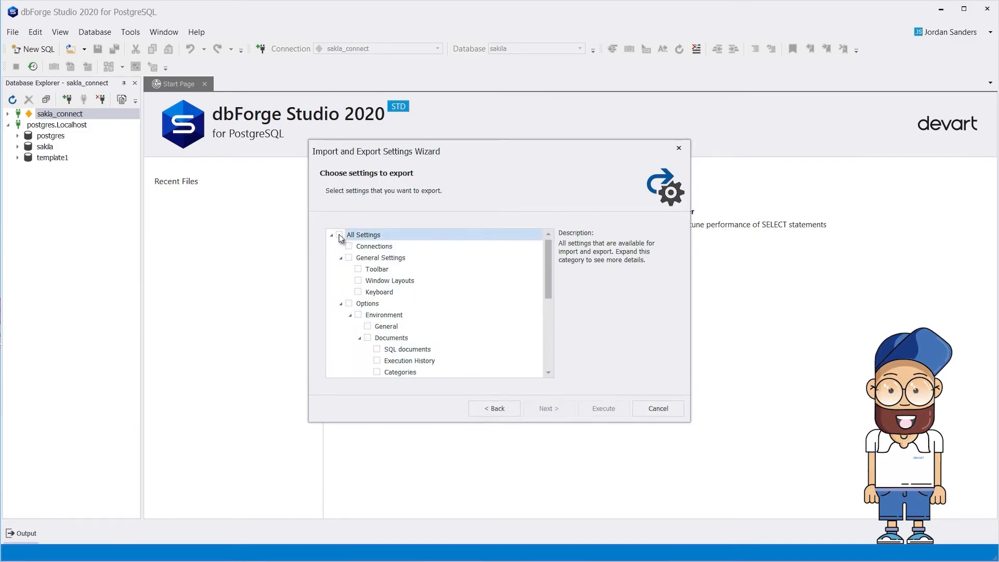
Export the saved connections to Exported-2021-08-28.settings in D:\Settings
click(349, 246)
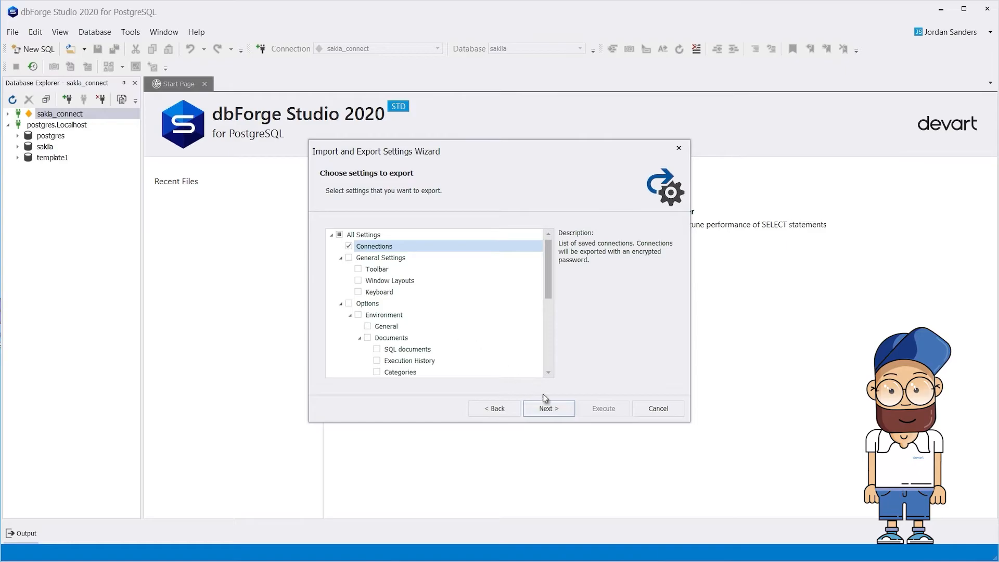
click(548, 408)
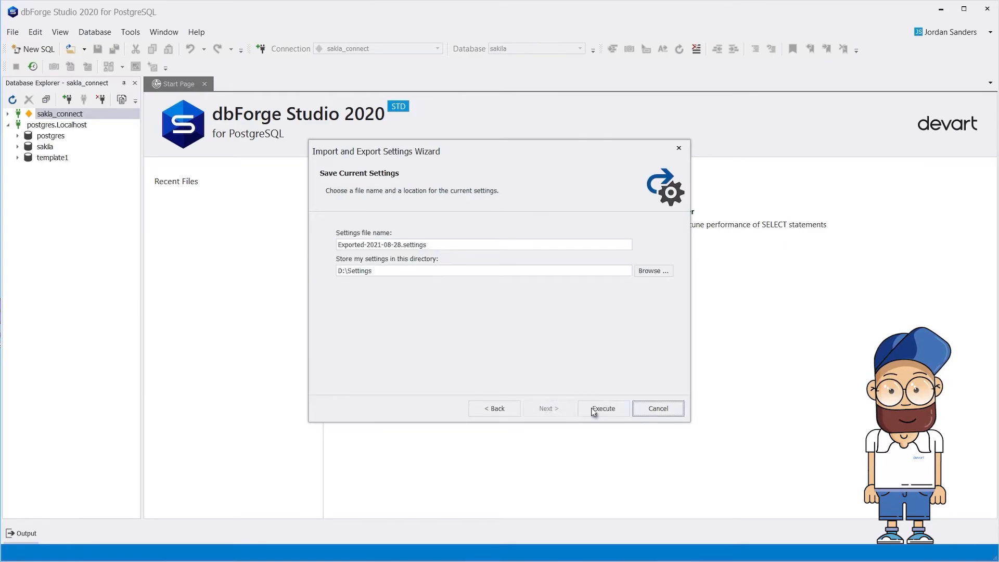
click(603, 408)
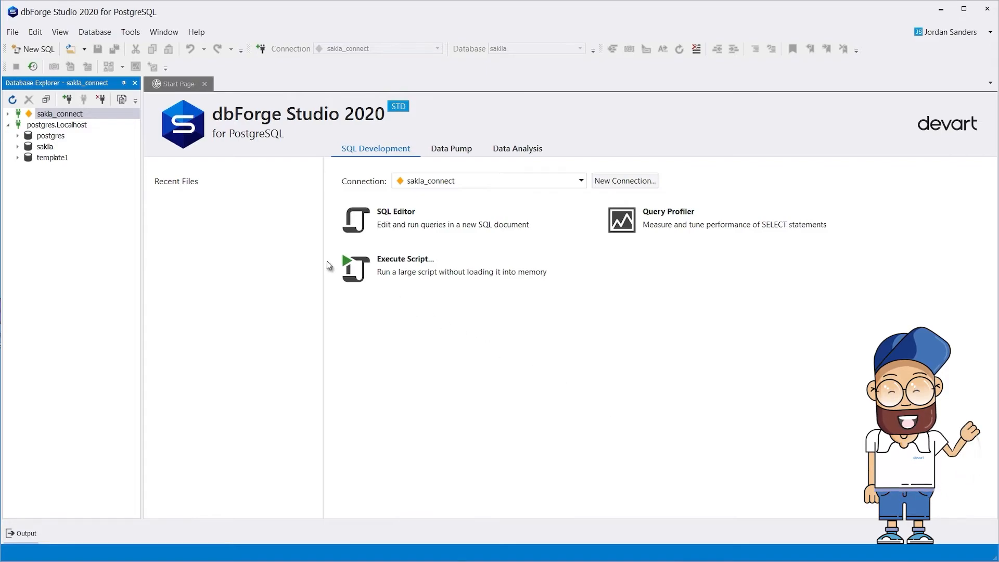
Delete the postgres.Localhost connection from Database Explorer
right_click(58, 125)
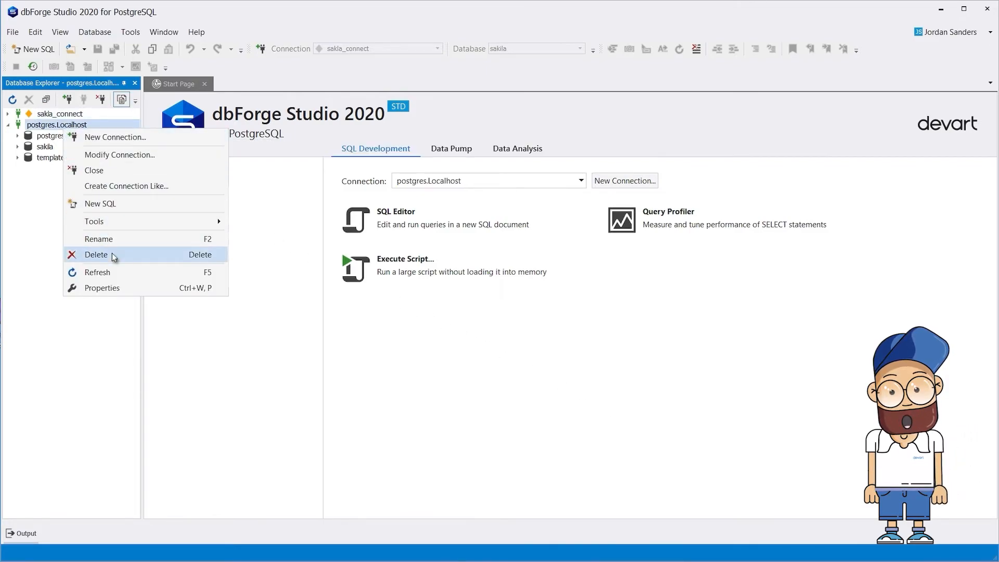
click(96, 255)
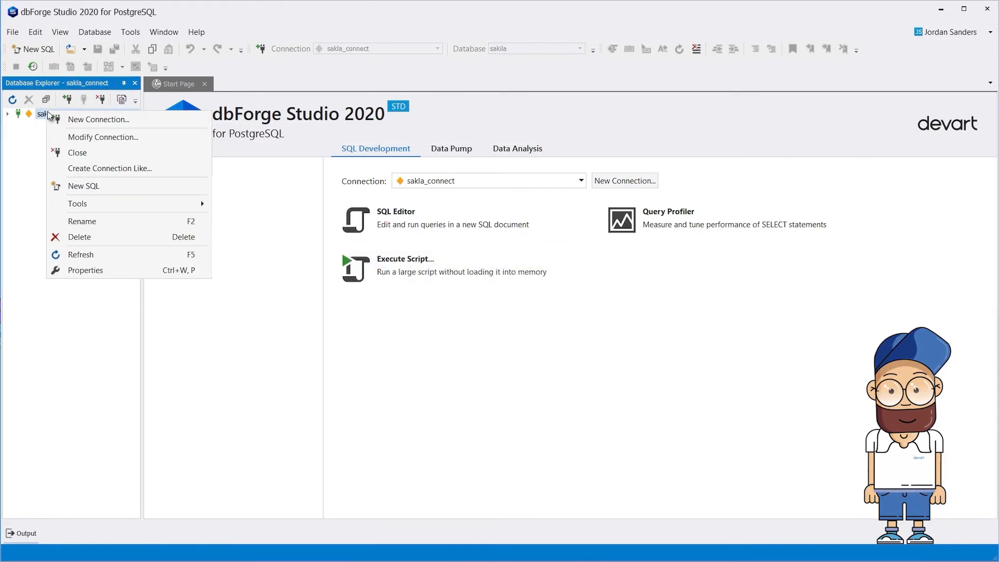
Delete the sakila_connect connection and confirm, leaving Database Explorer empty
click(79, 236)
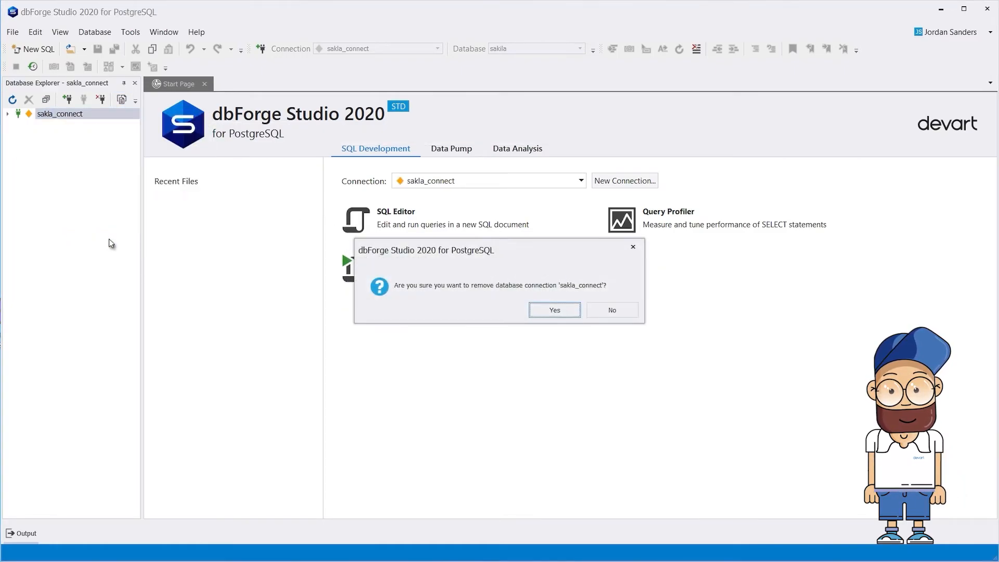
click(554, 310)
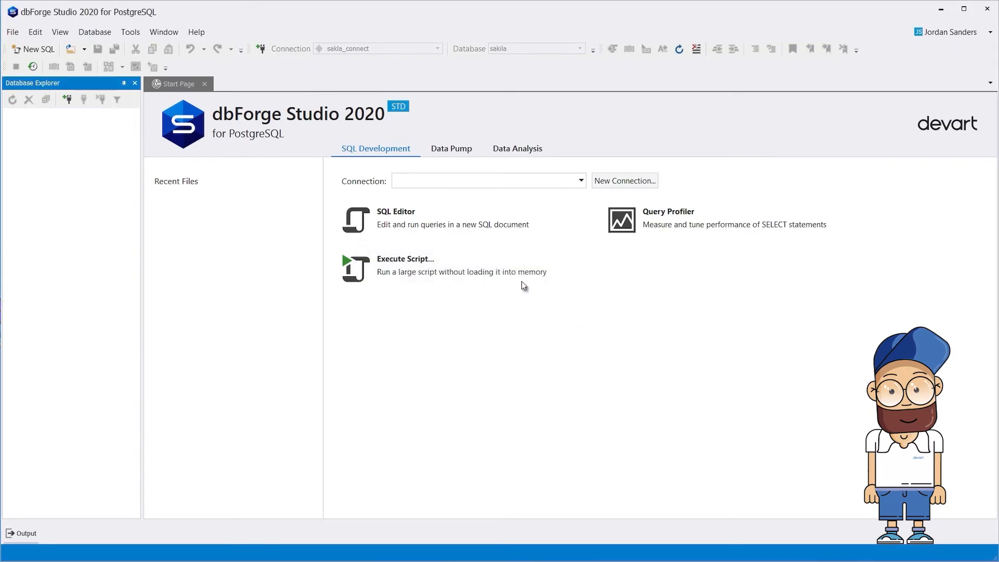
click(130, 31)
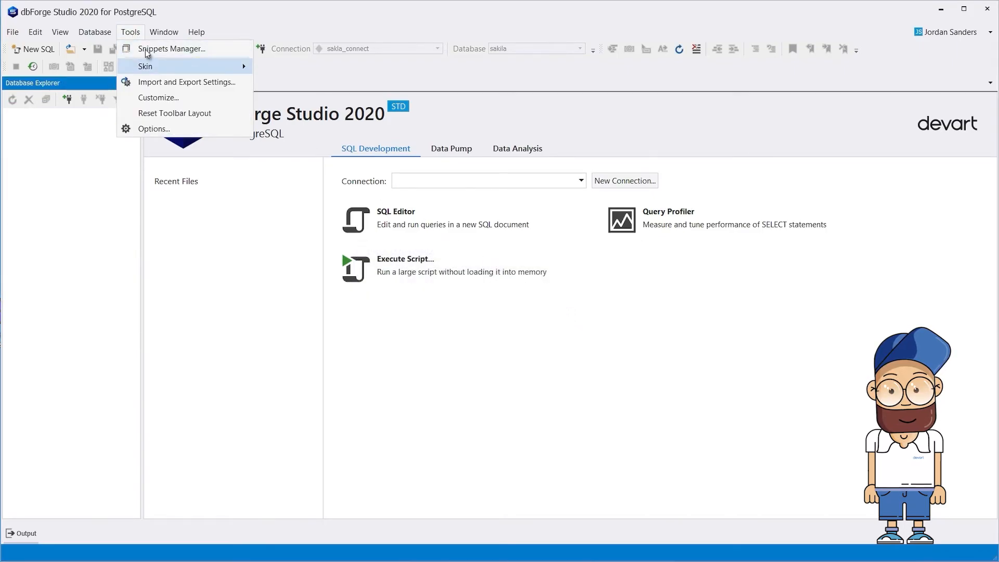
Start the settings wizard in Import mode, choosing 'No, just import' without saving current settings
click(187, 82)
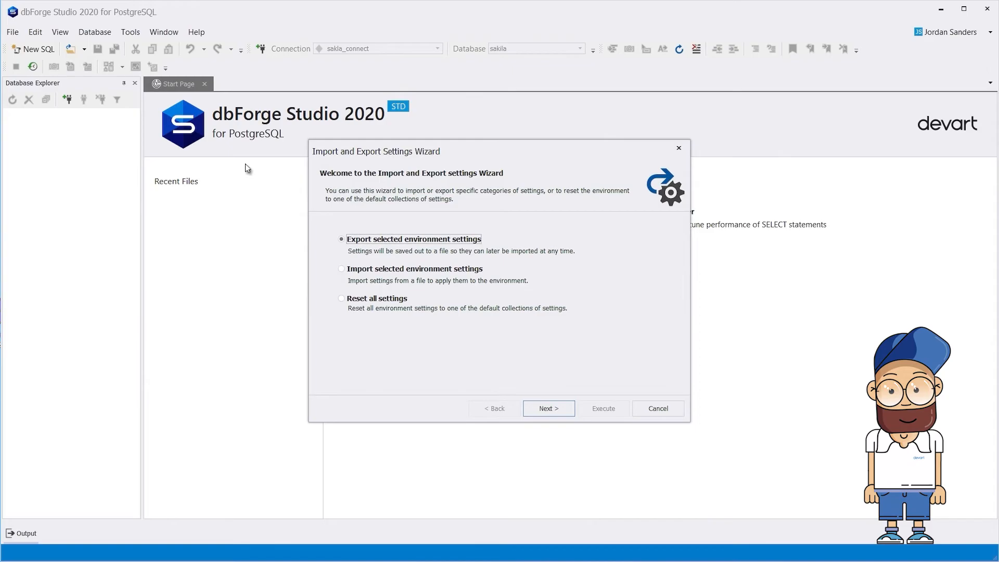
click(549, 409)
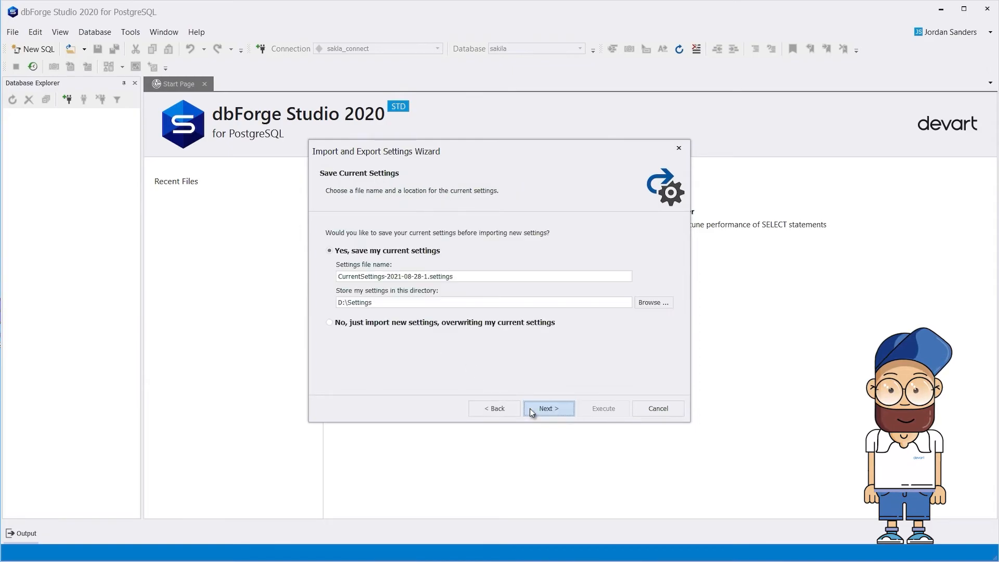
click(329, 323)
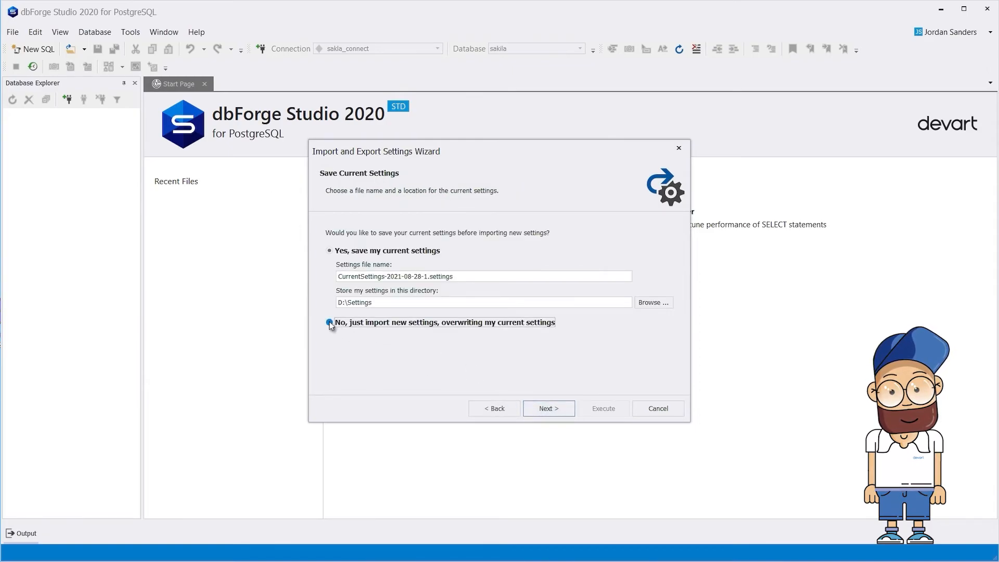
click(329, 324)
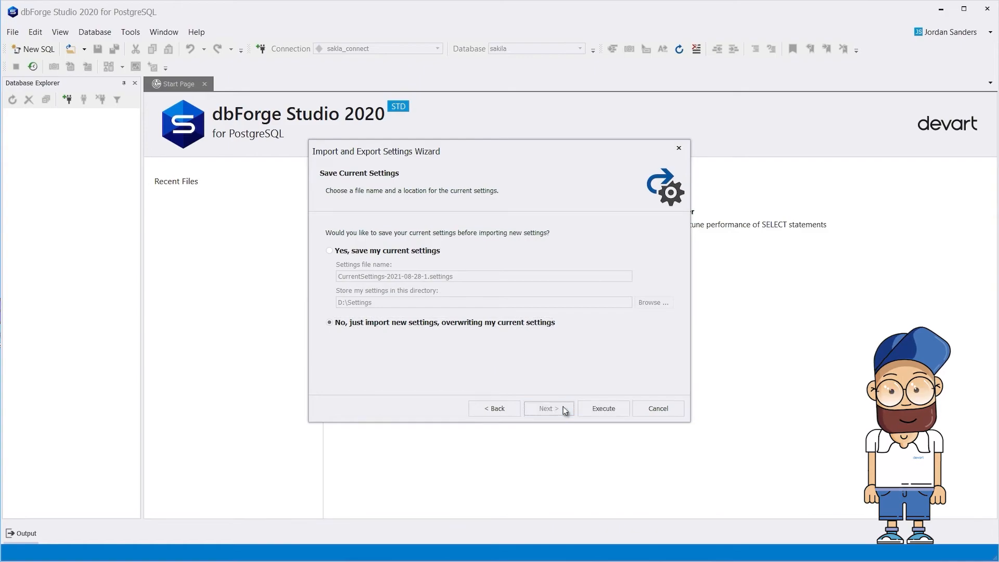
Import Exported-2021-08-28.settings, restoring sakila_connect and postgres.Localhost, and expand sakila_connect
click(549, 409)
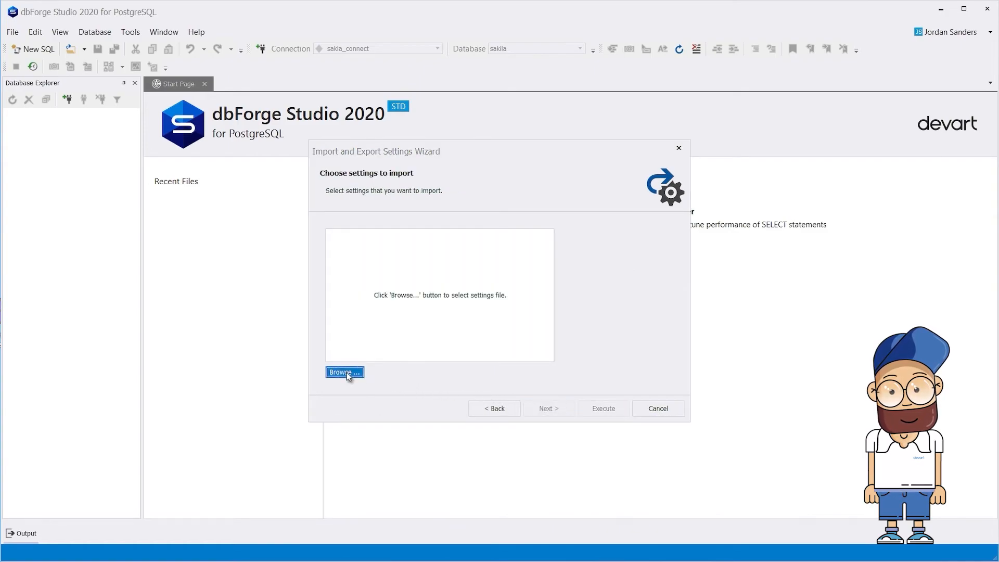
click(344, 372)
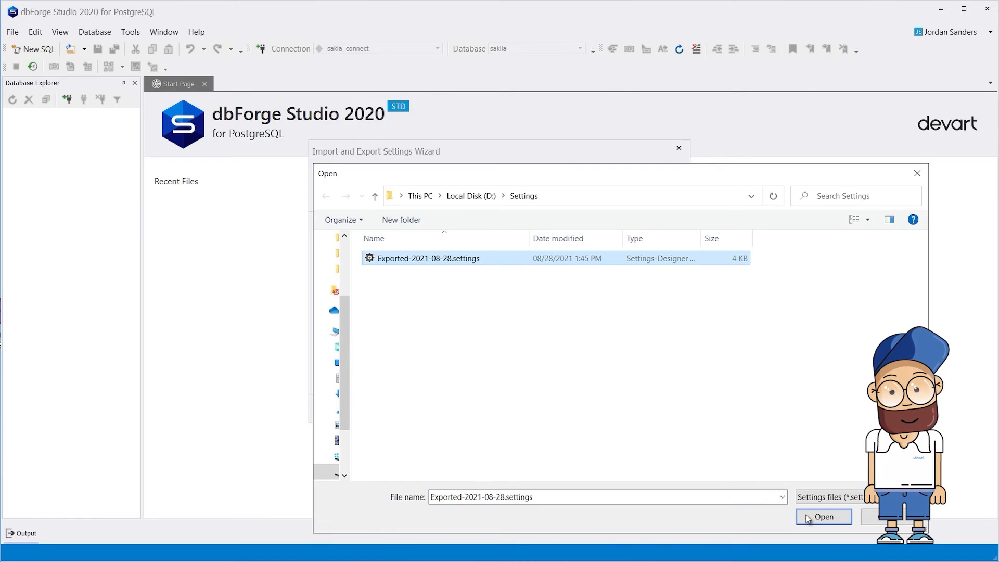
click(823, 516)
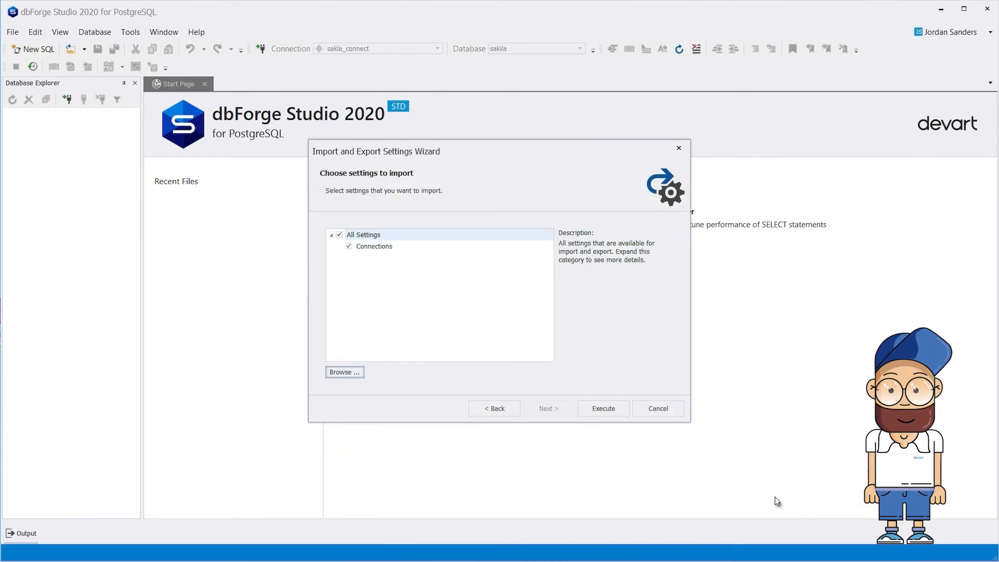
click(603, 409)
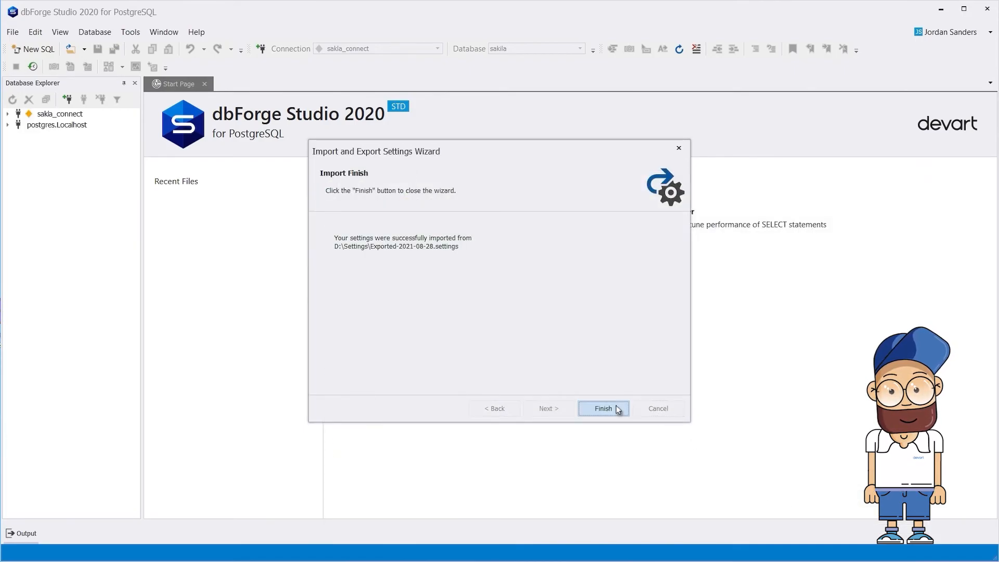
click(603, 409)
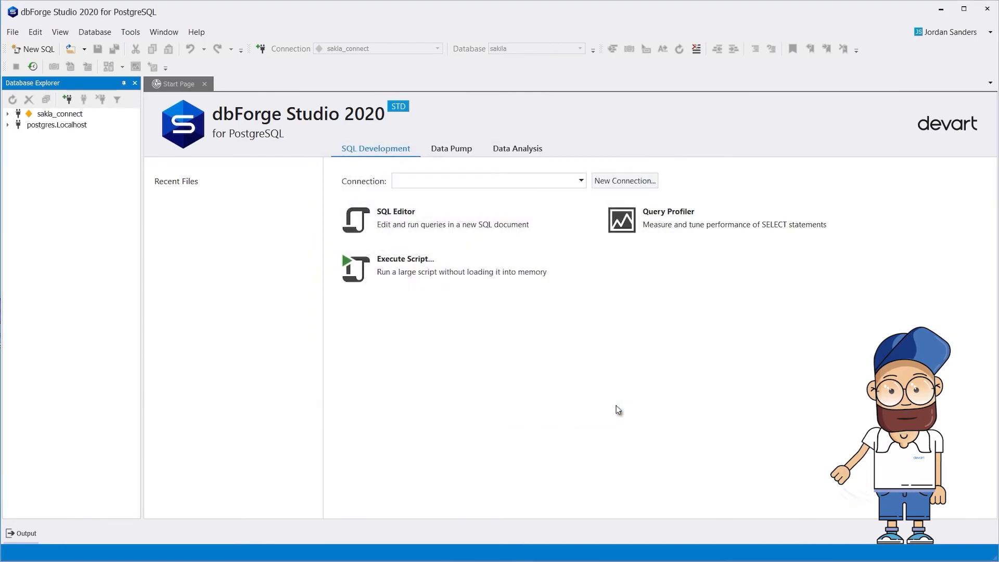
click(10, 113)
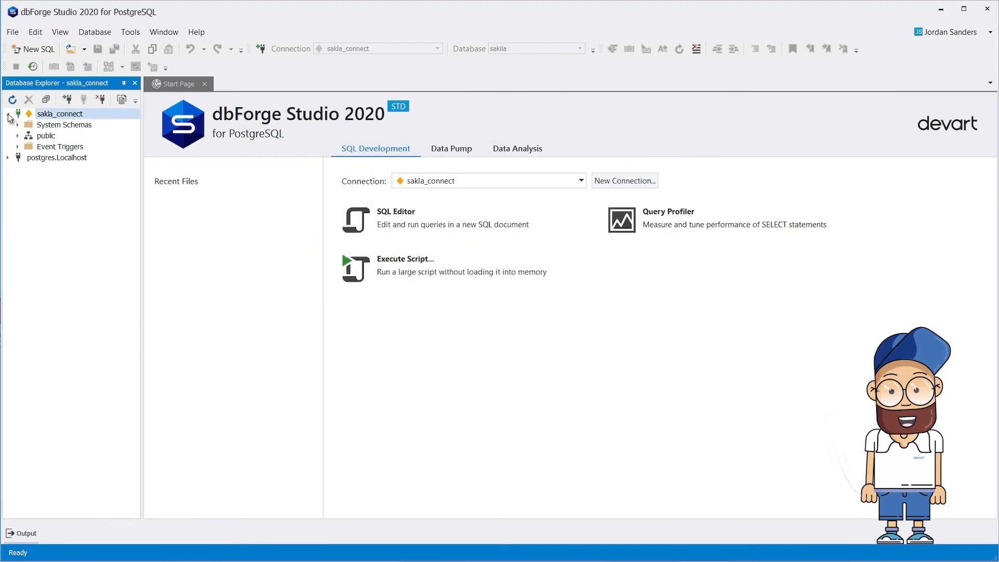